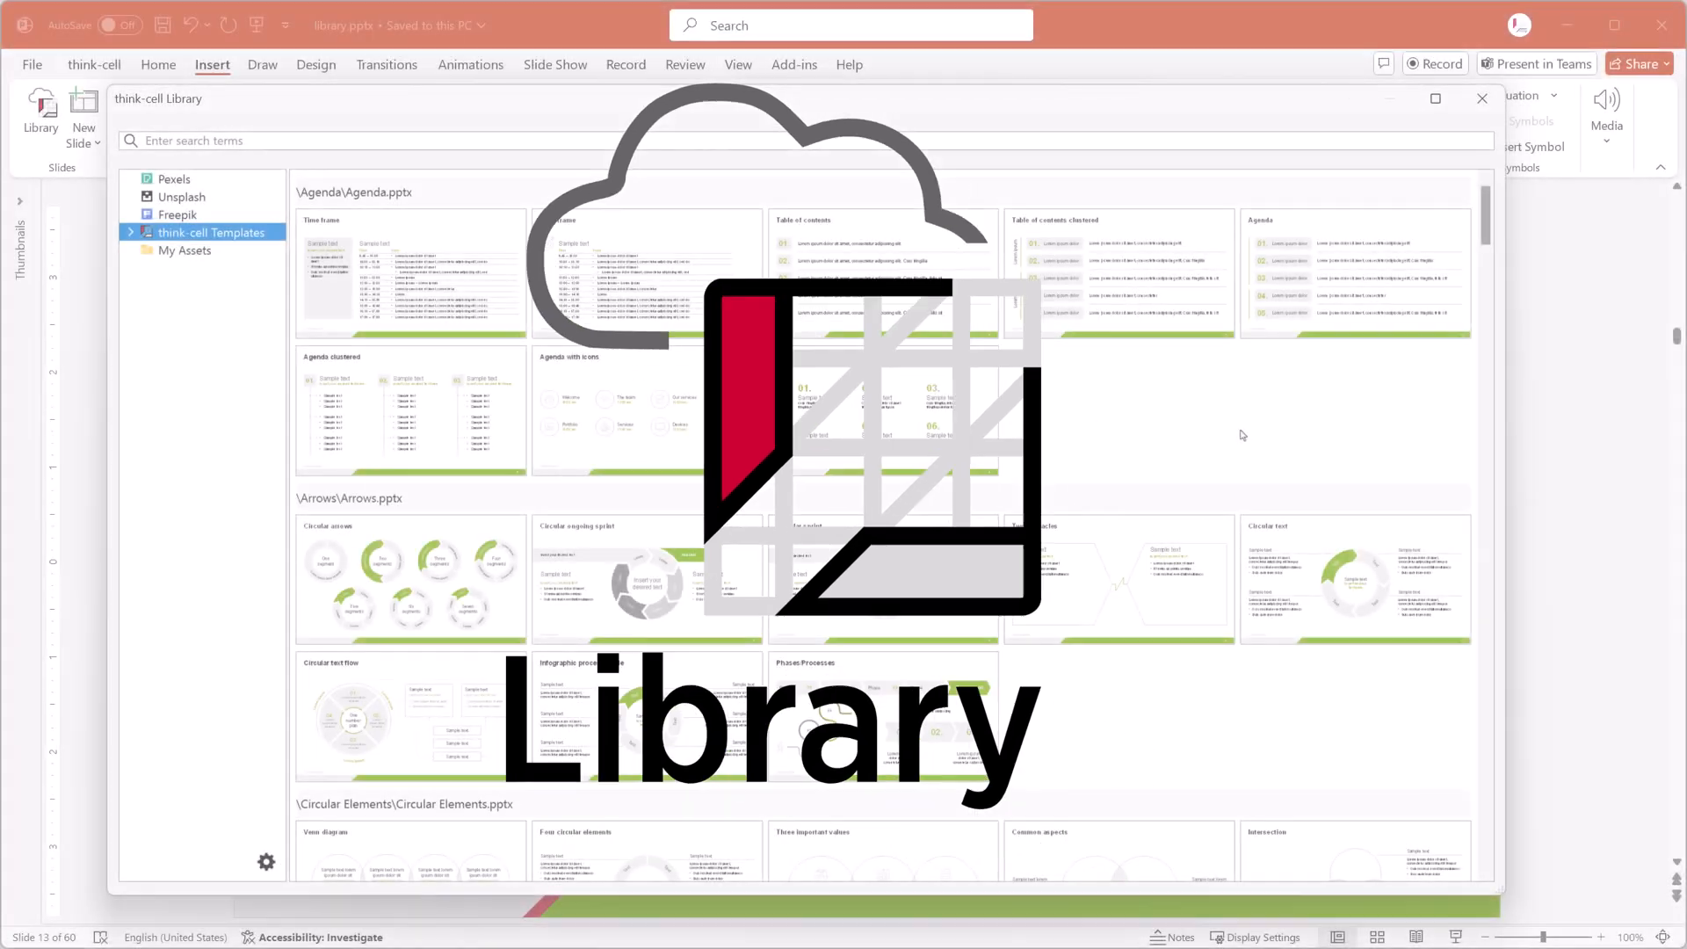
Step: Search the think-cell Library for 'think' and 'process' and insert the Item comparison: Bar I template
scroll("down", 3)
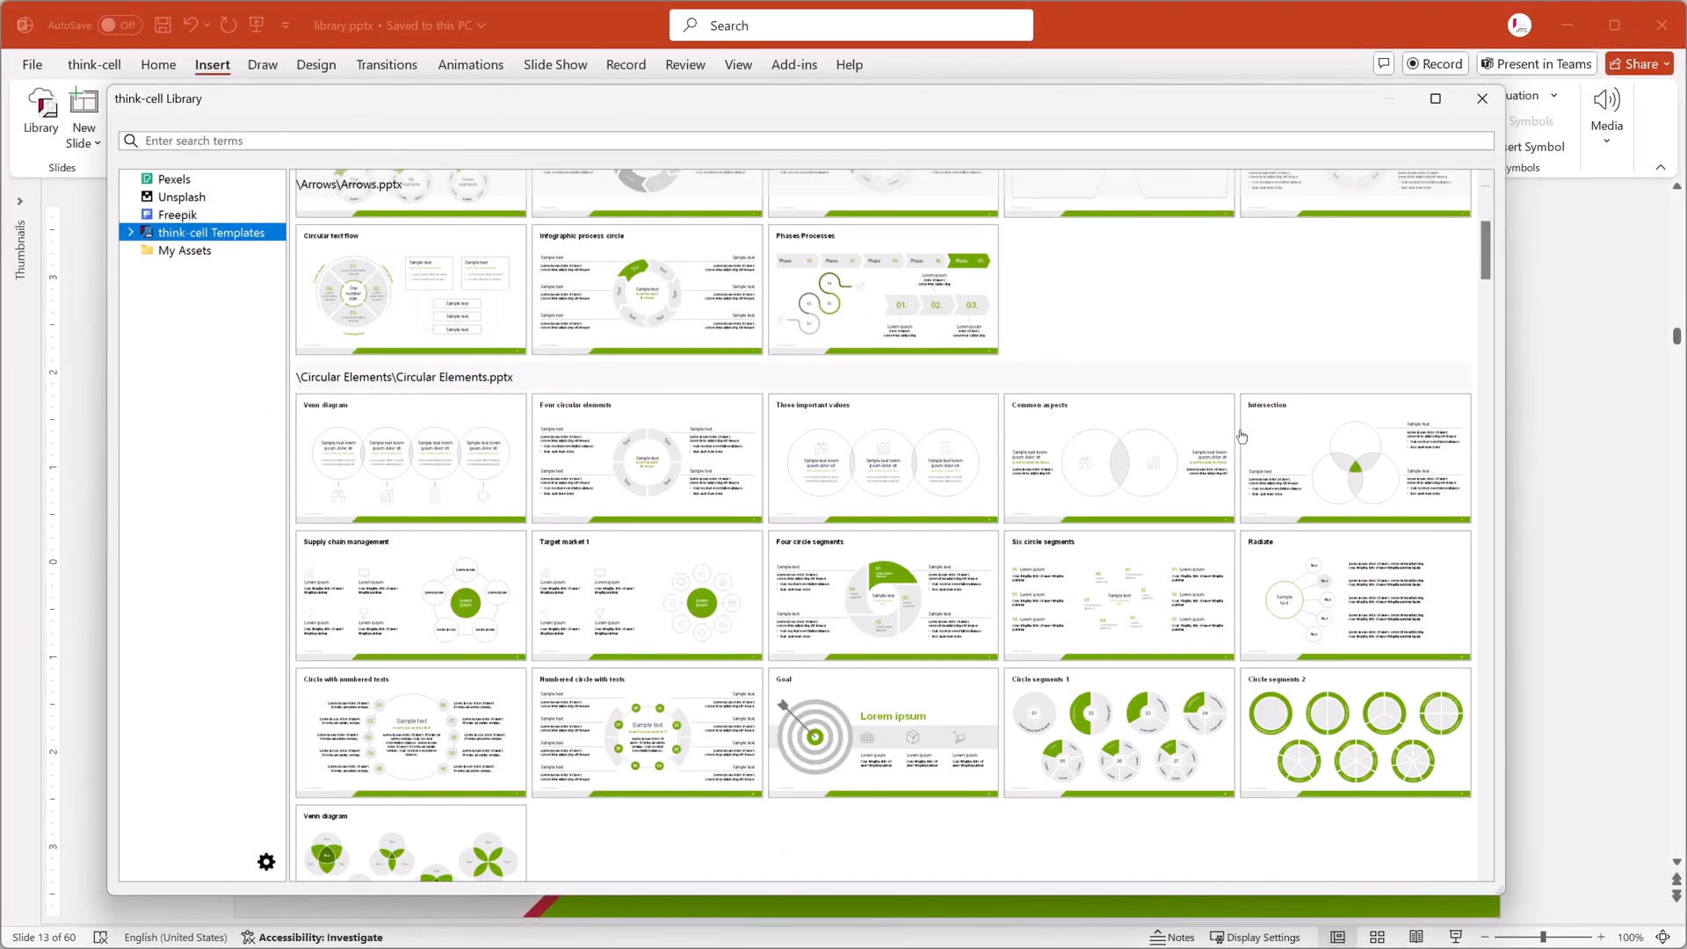
type("think")
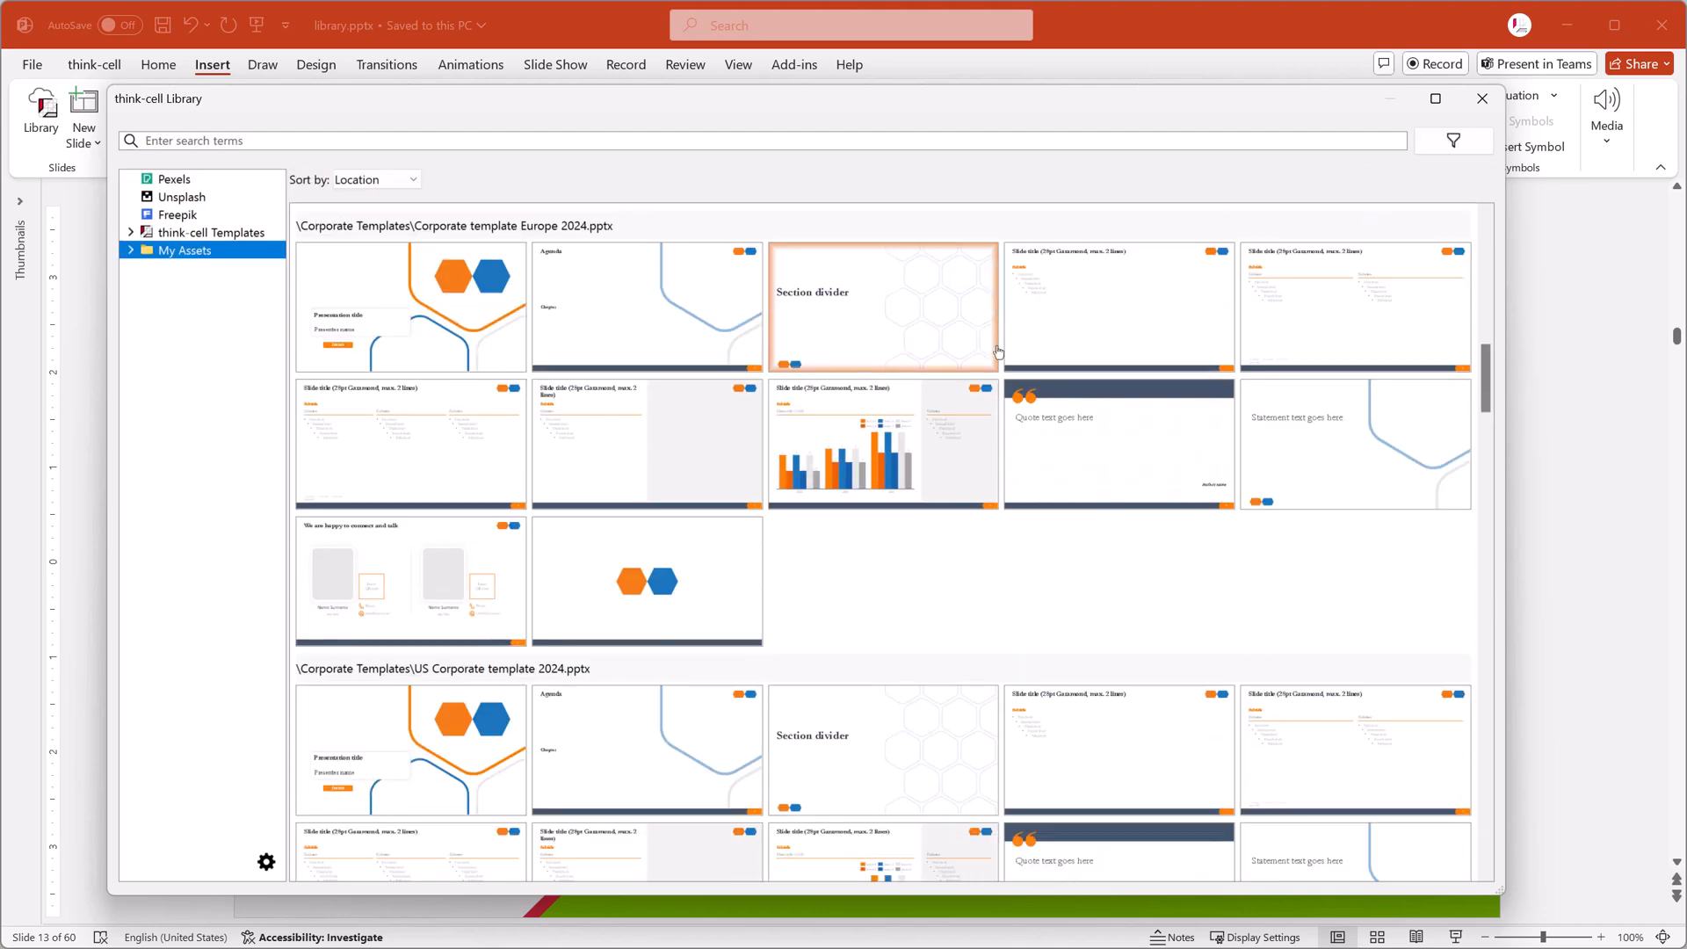
left_click(1481, 98)
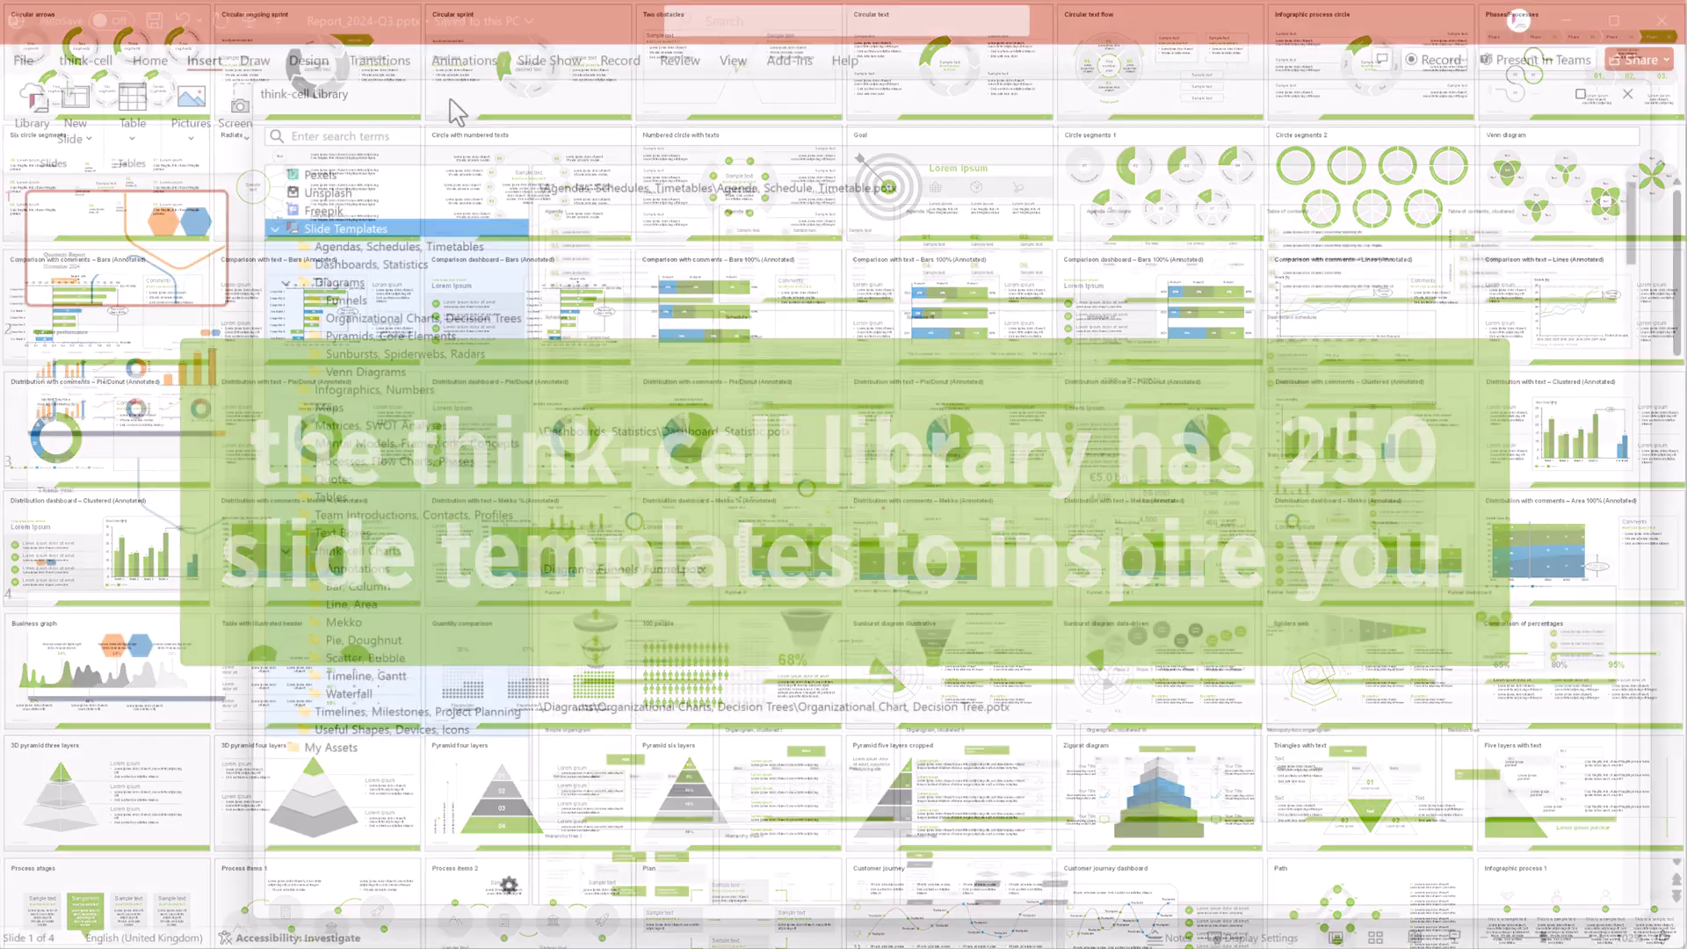
type("process")
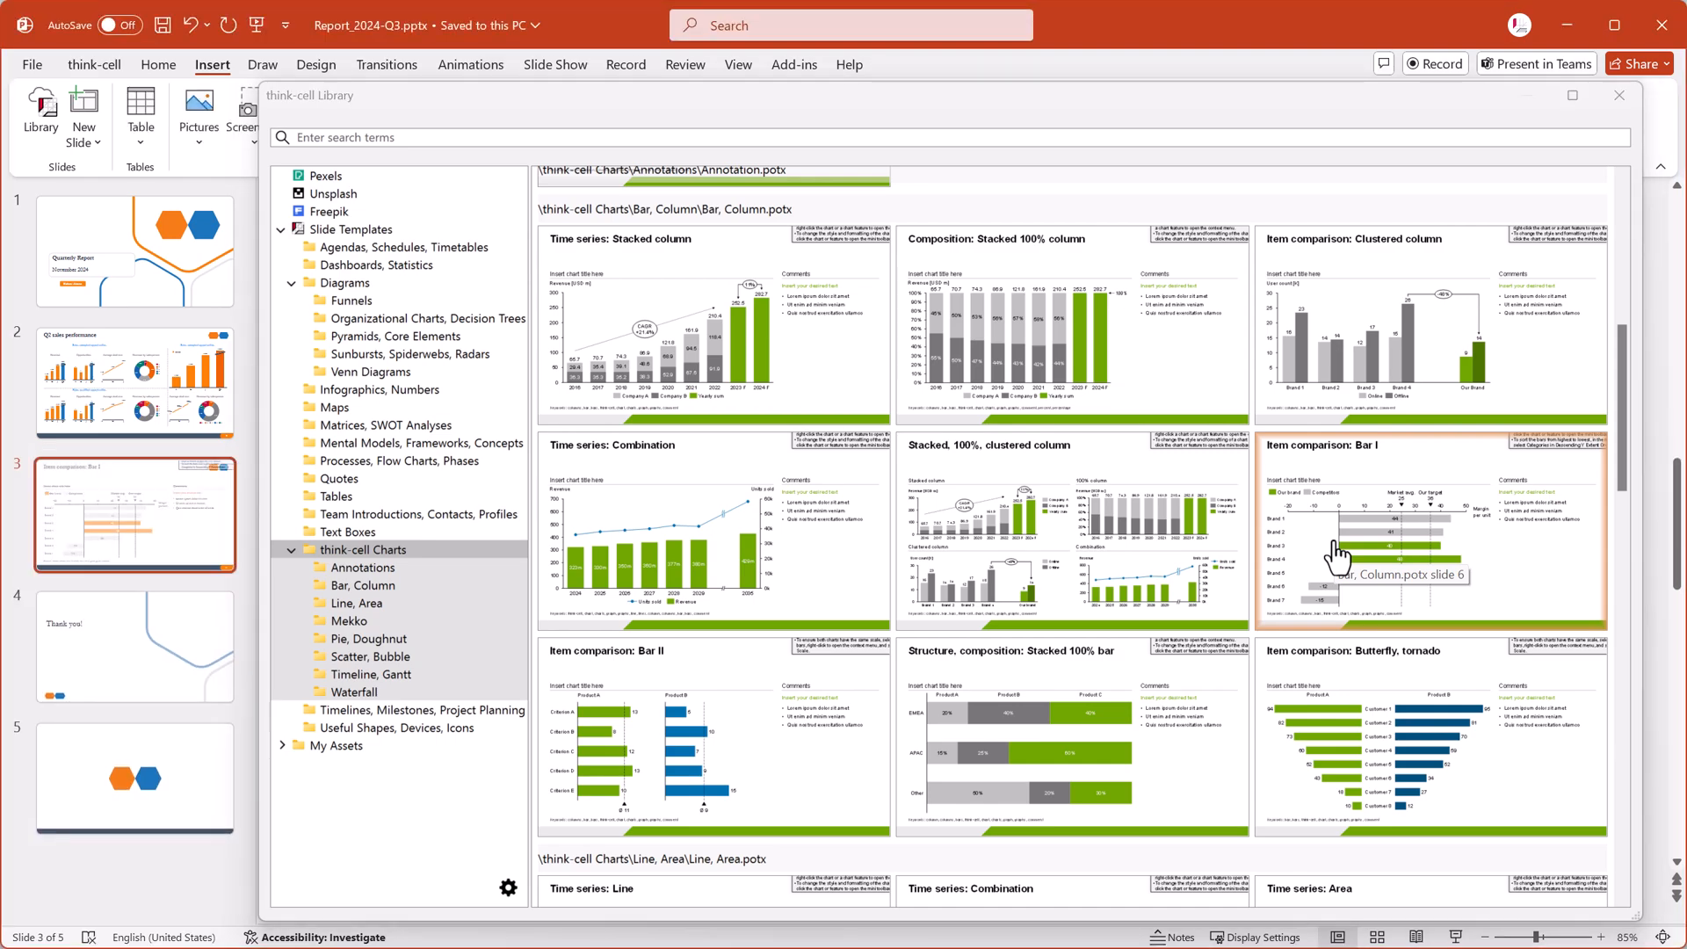
double_click(1429, 532)
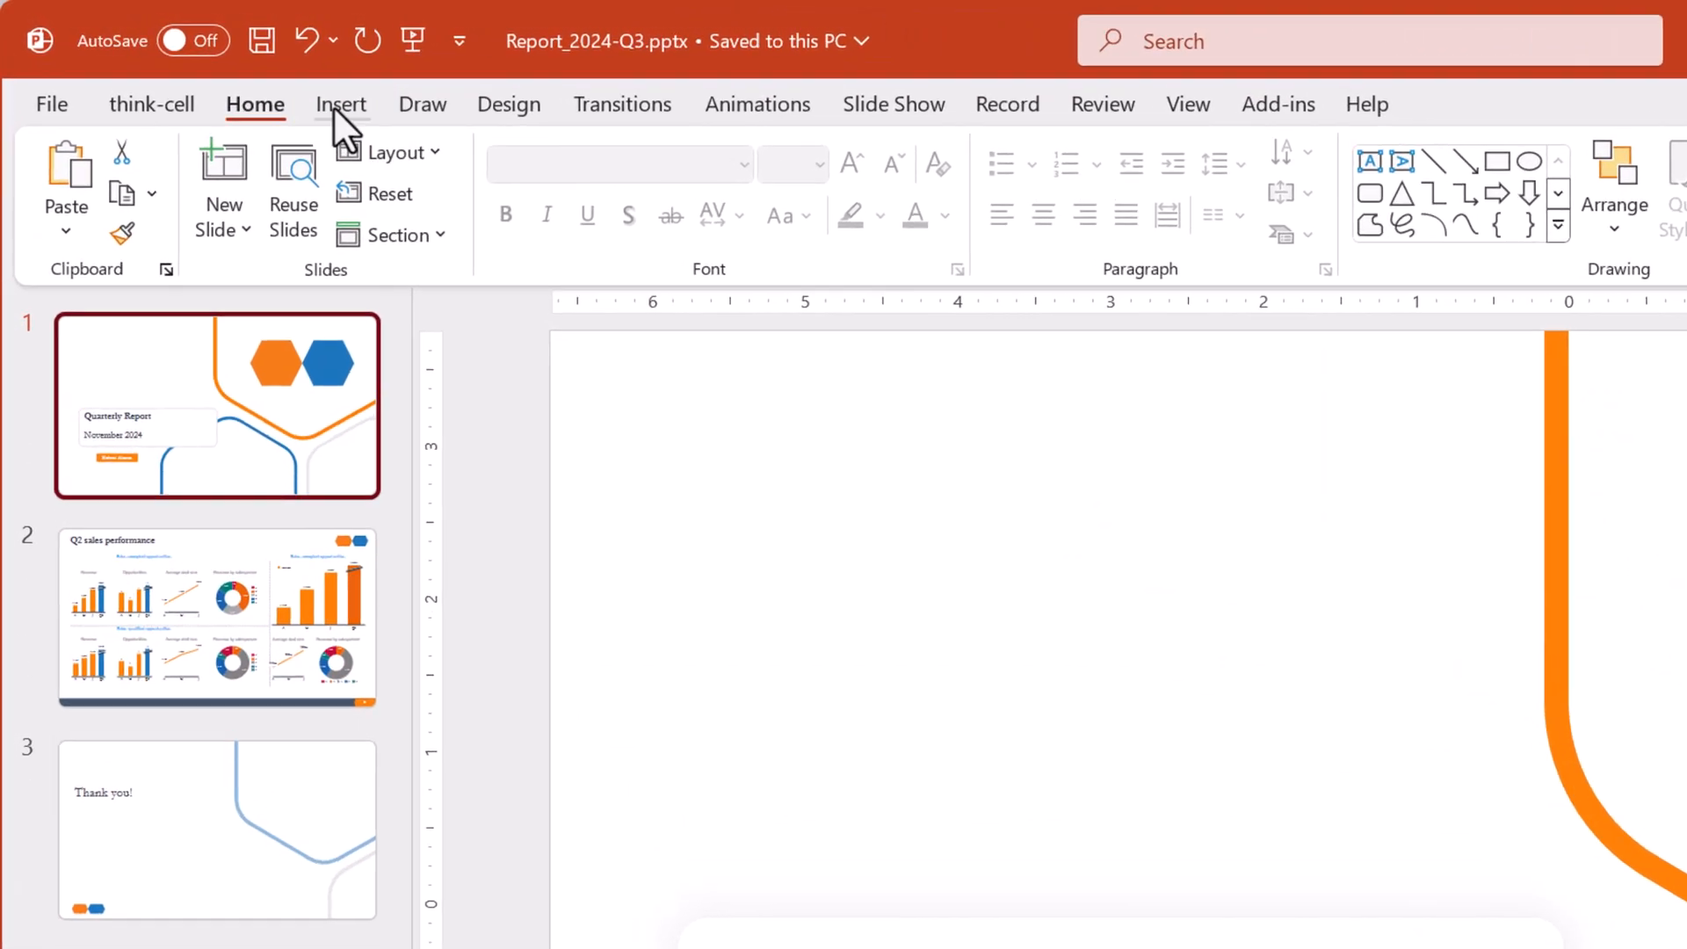
Step: Reopen the think-cell Library from the Insert tab and expand Slide Templates
left_click(340, 104)
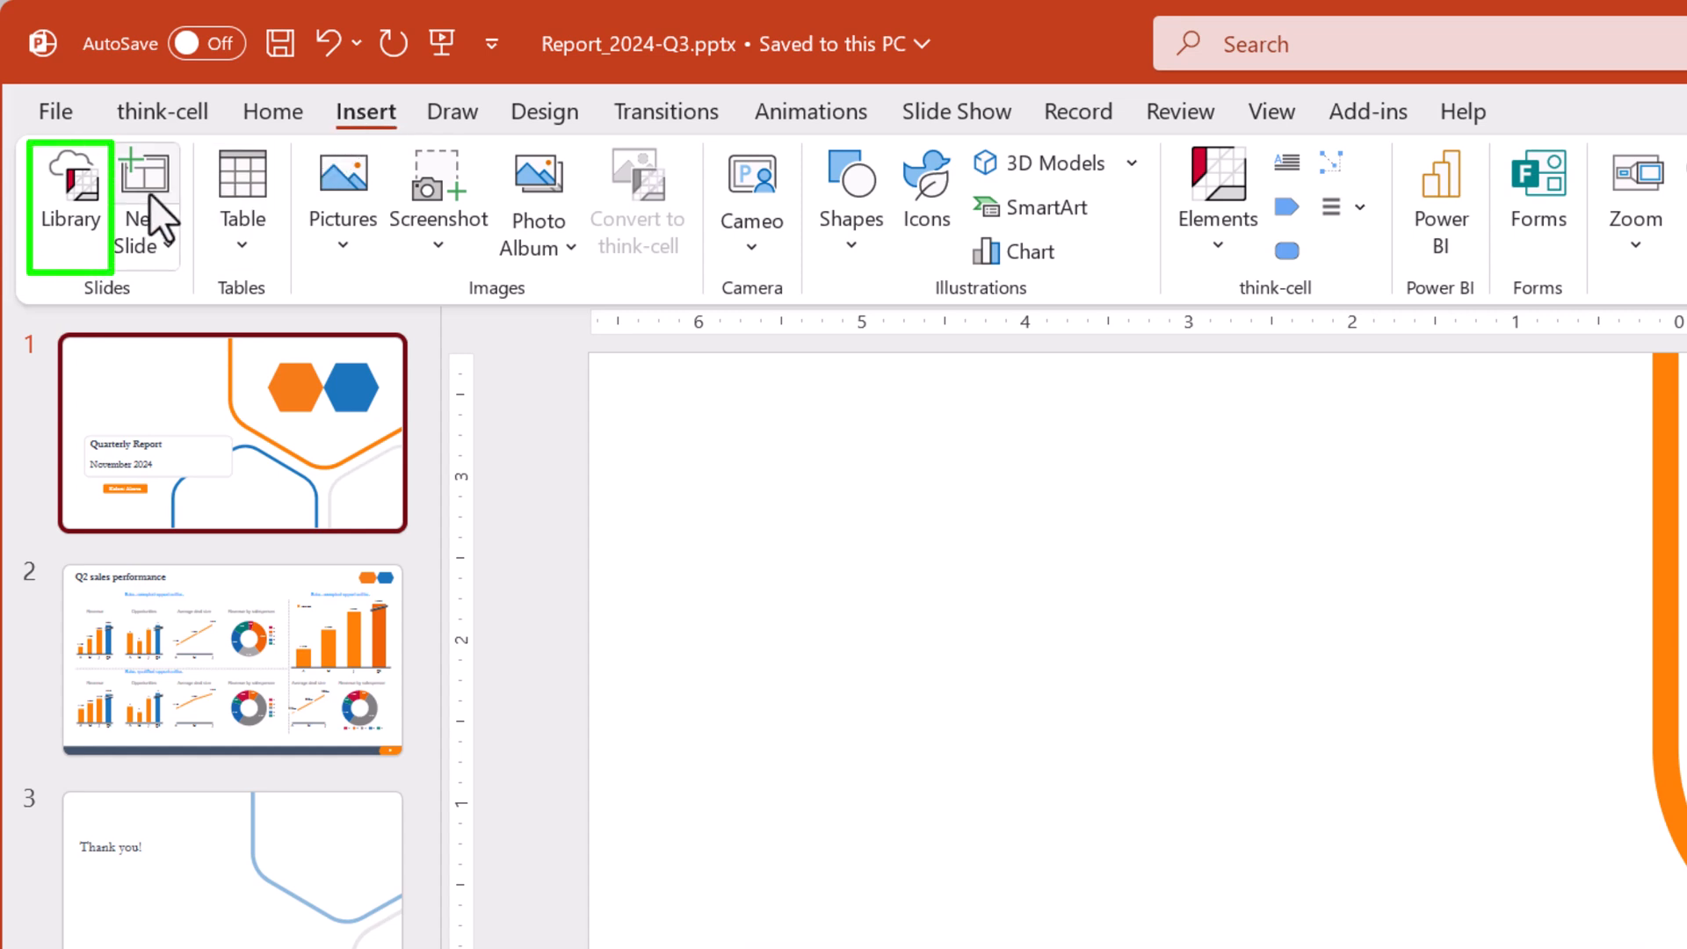
left_click(69, 204)
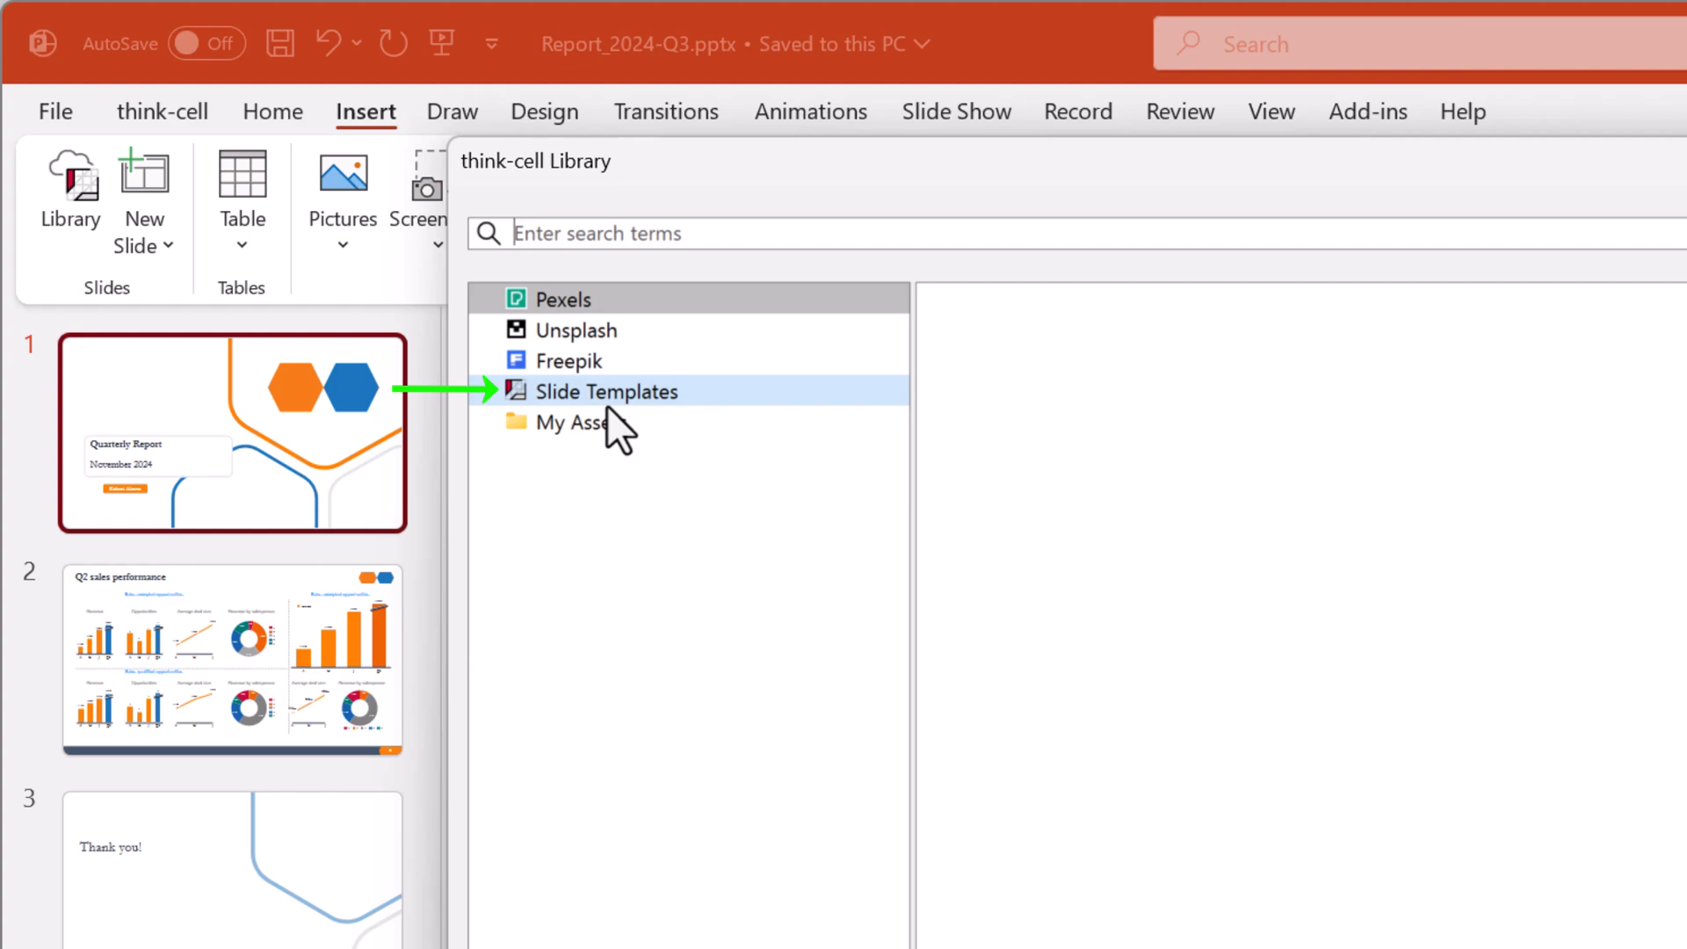
left_click(606, 390)
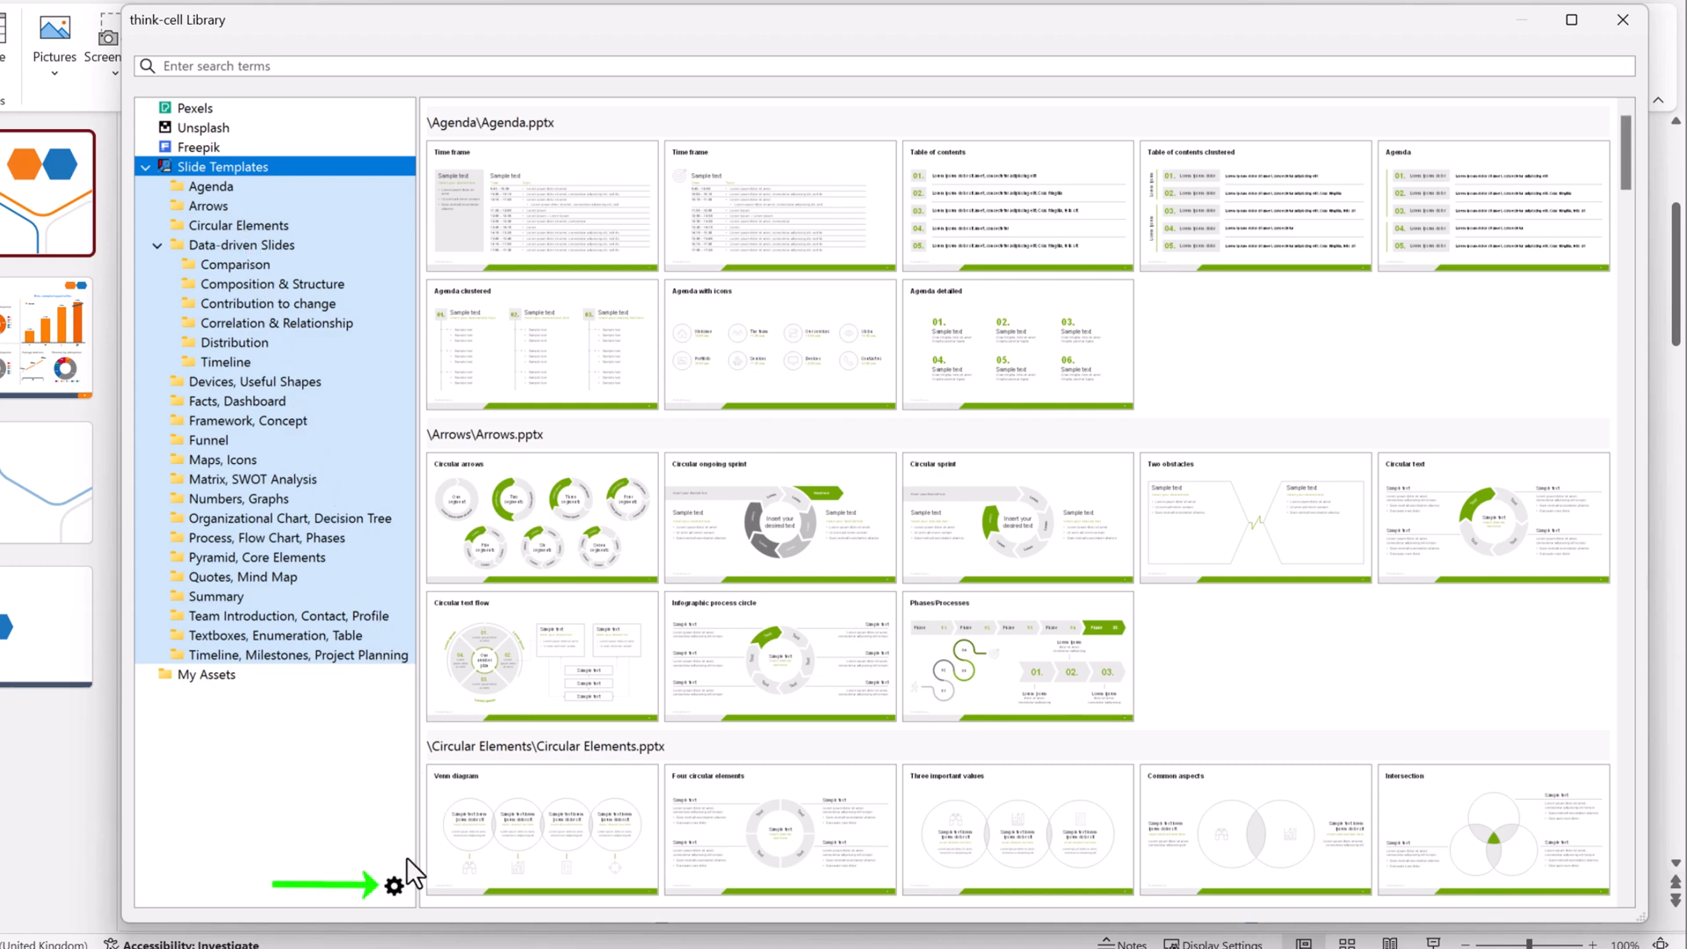
left_click(394, 886)
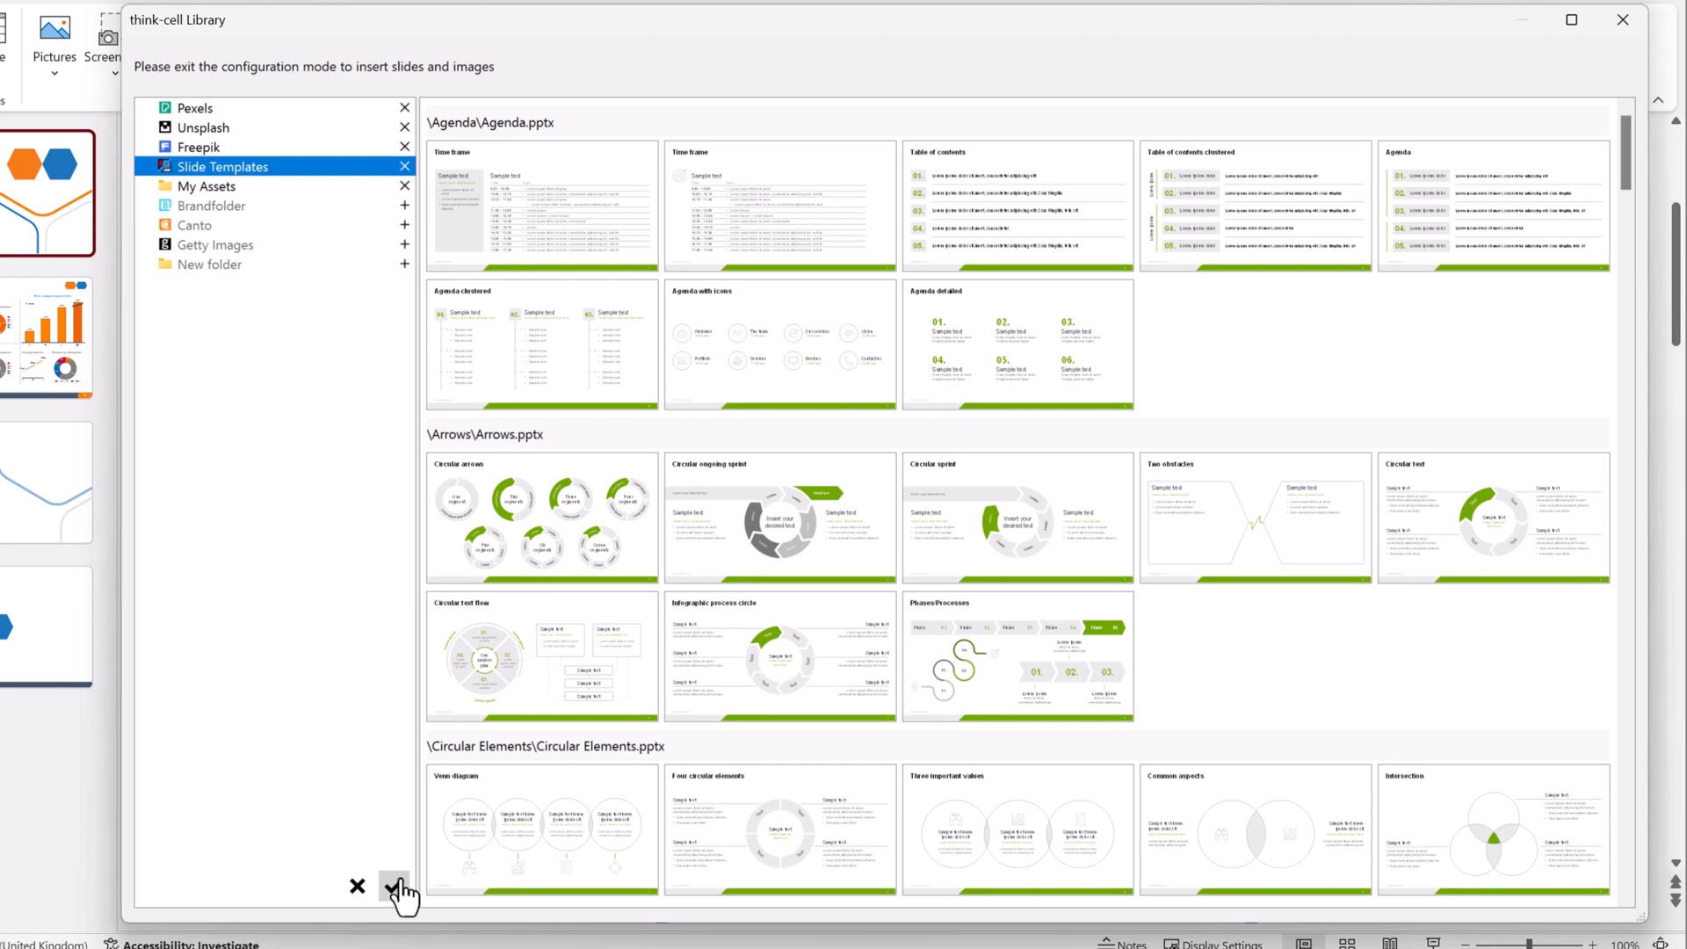
left_click(397, 887)
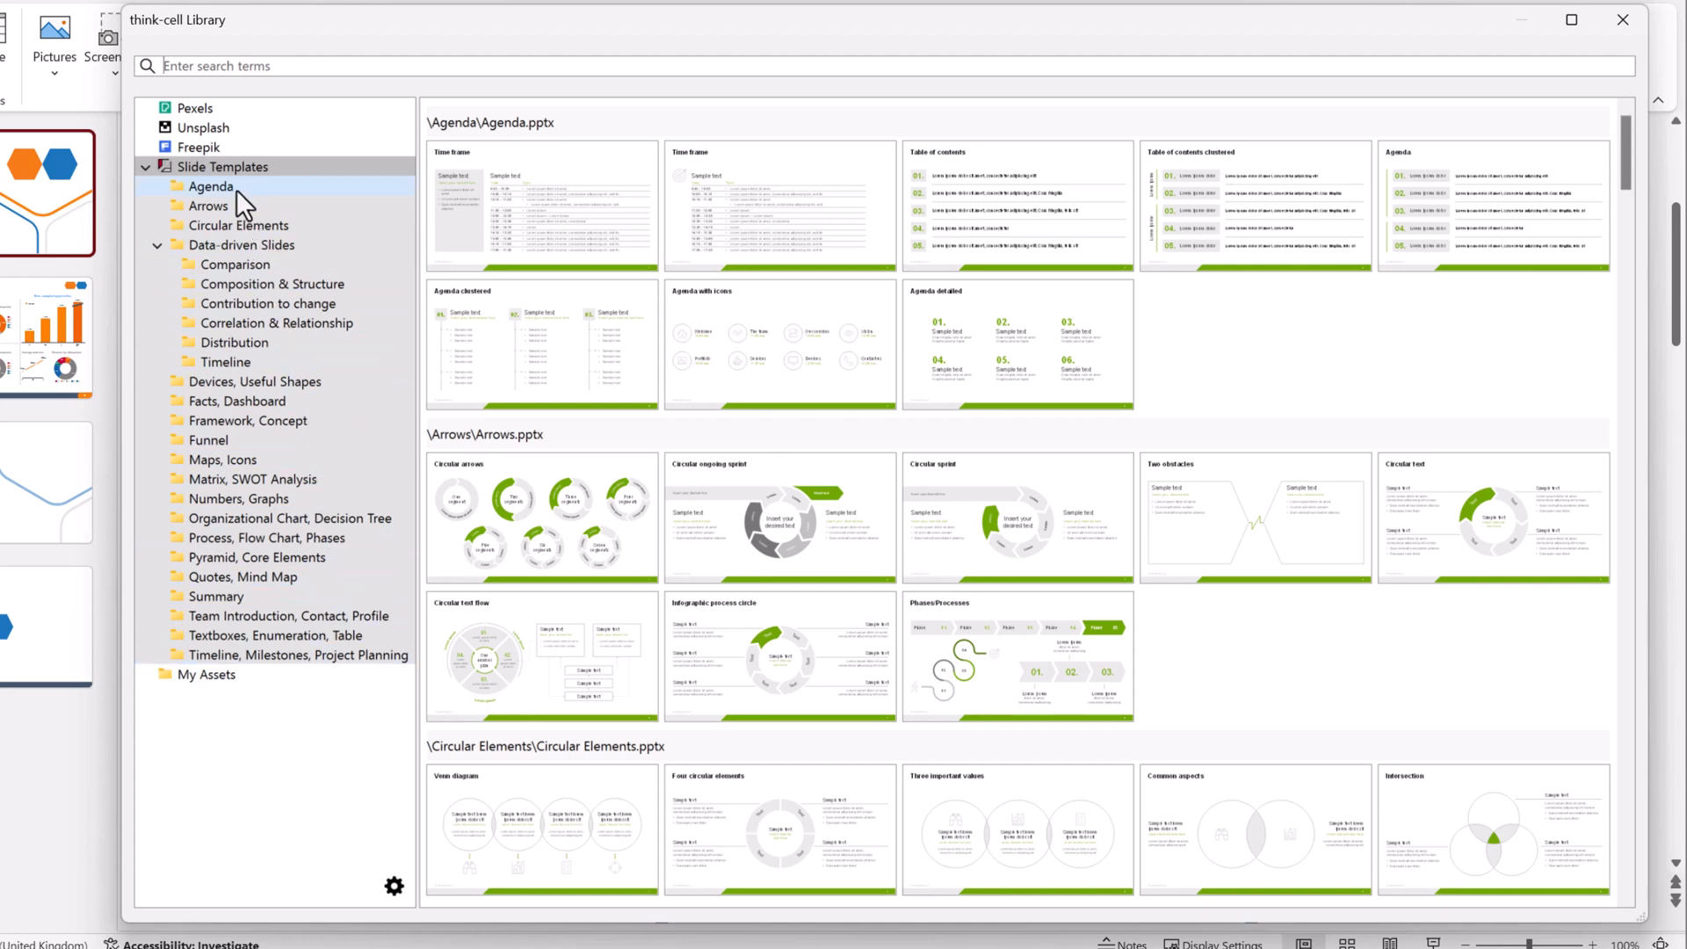
Step: Filter the Library by the Agenda, Matrix/SWOT Analysis and Timeline template folders
left_click(211, 186)
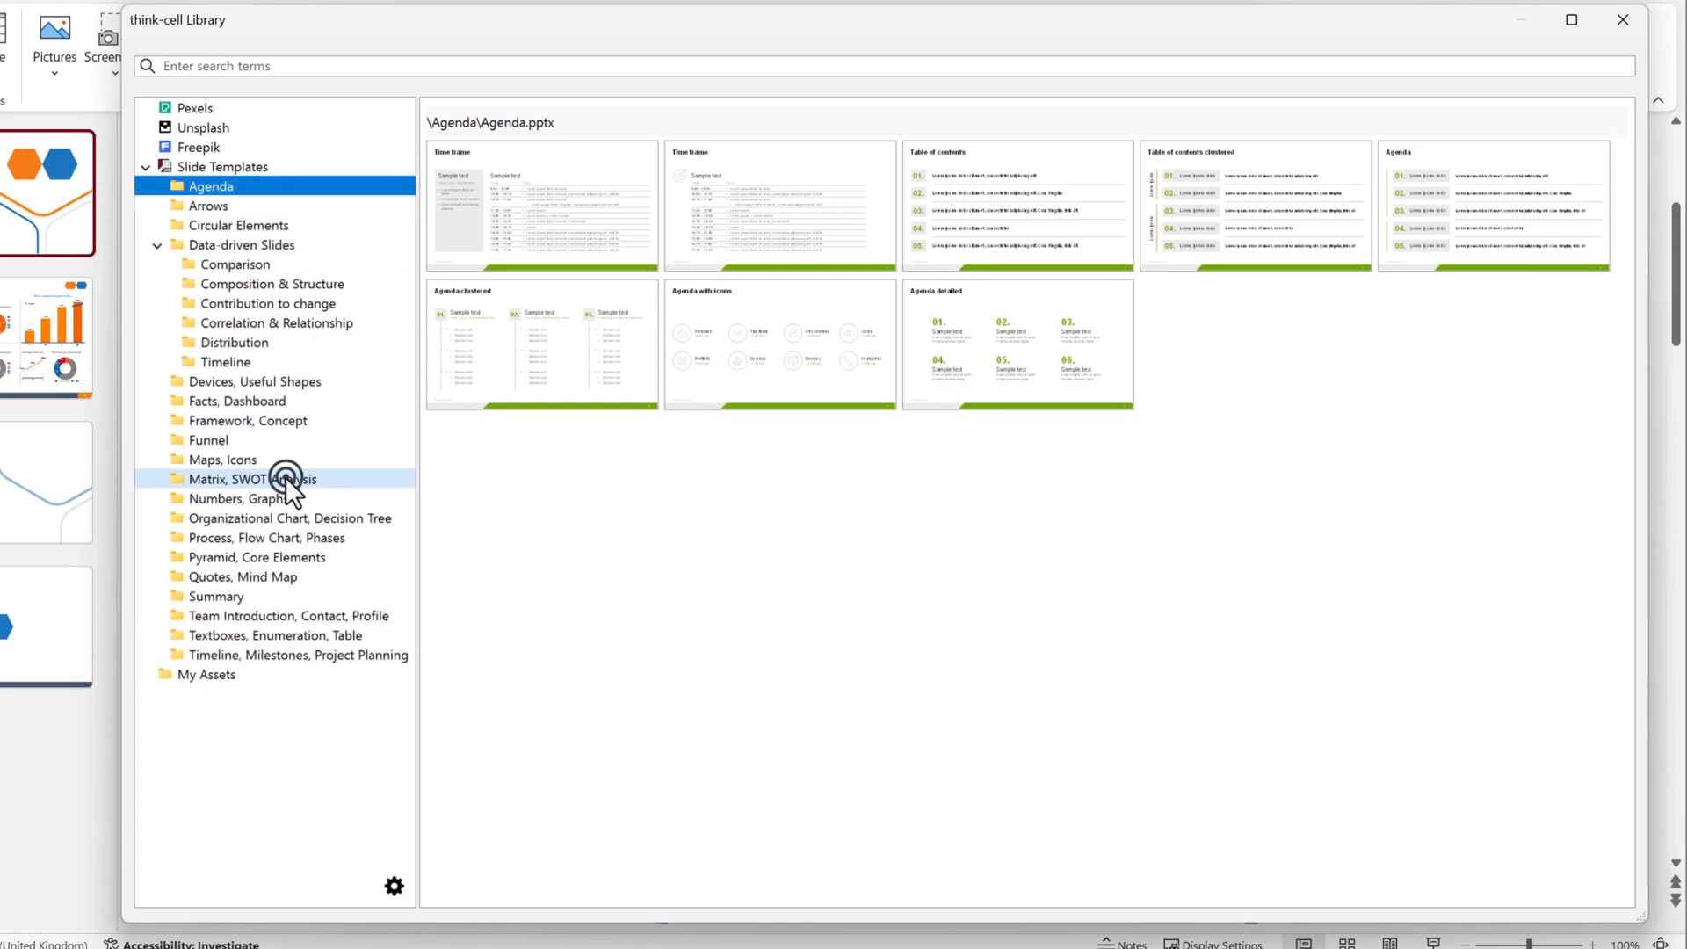
left_click(255, 478)
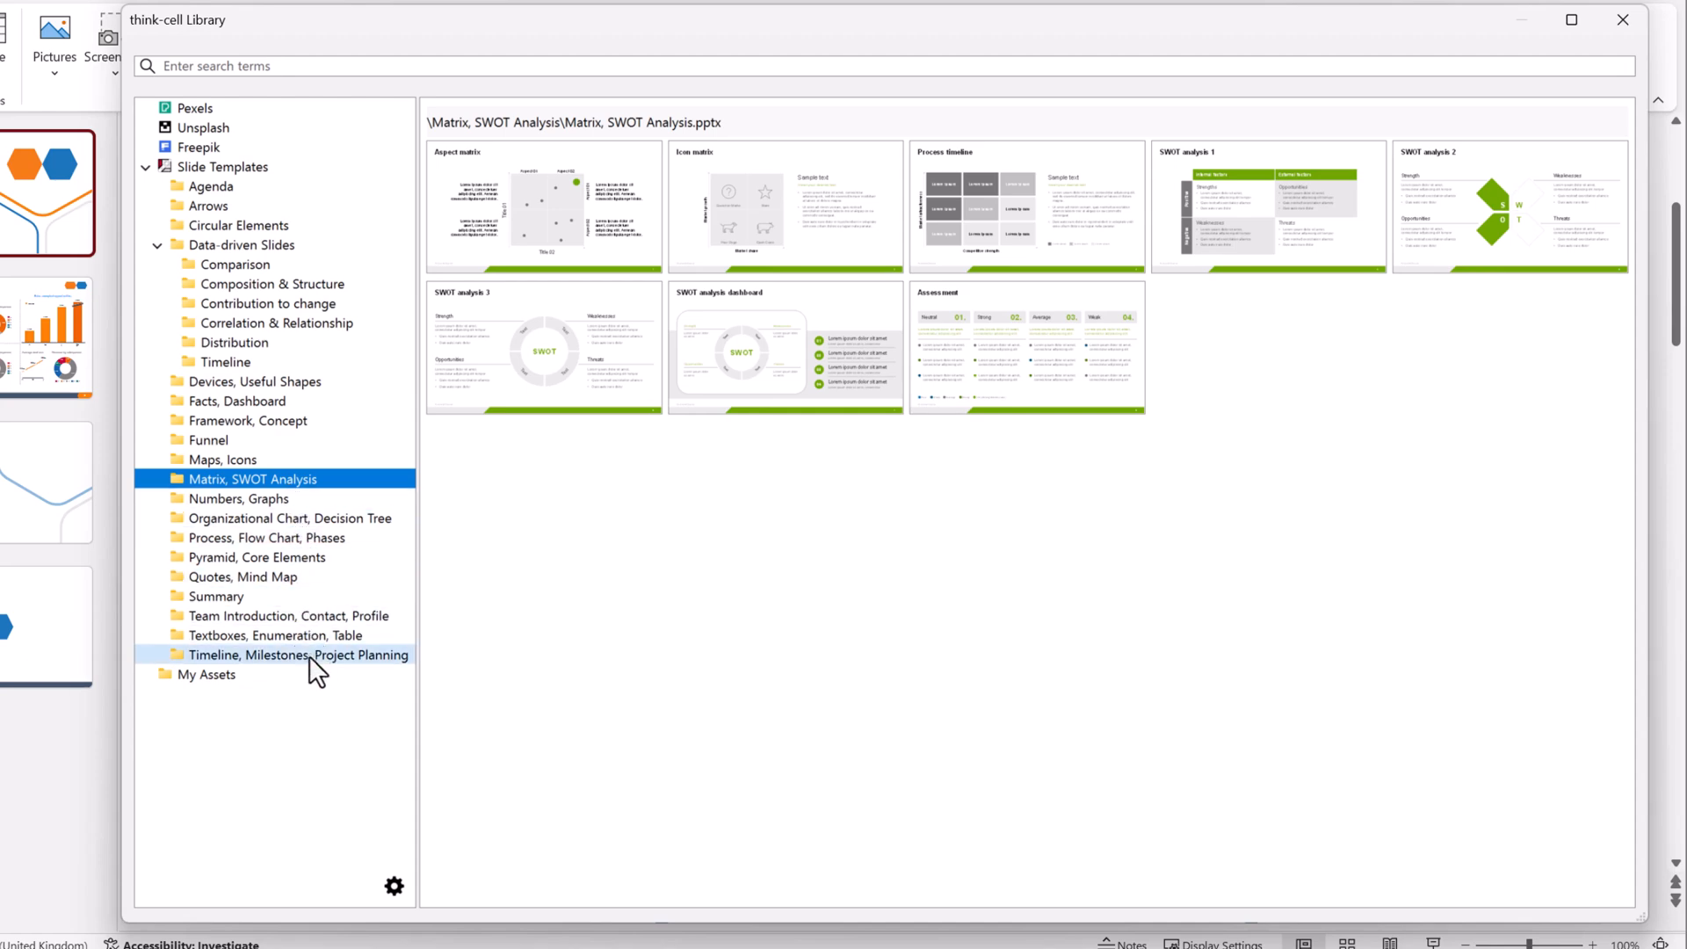
left_click(299, 656)
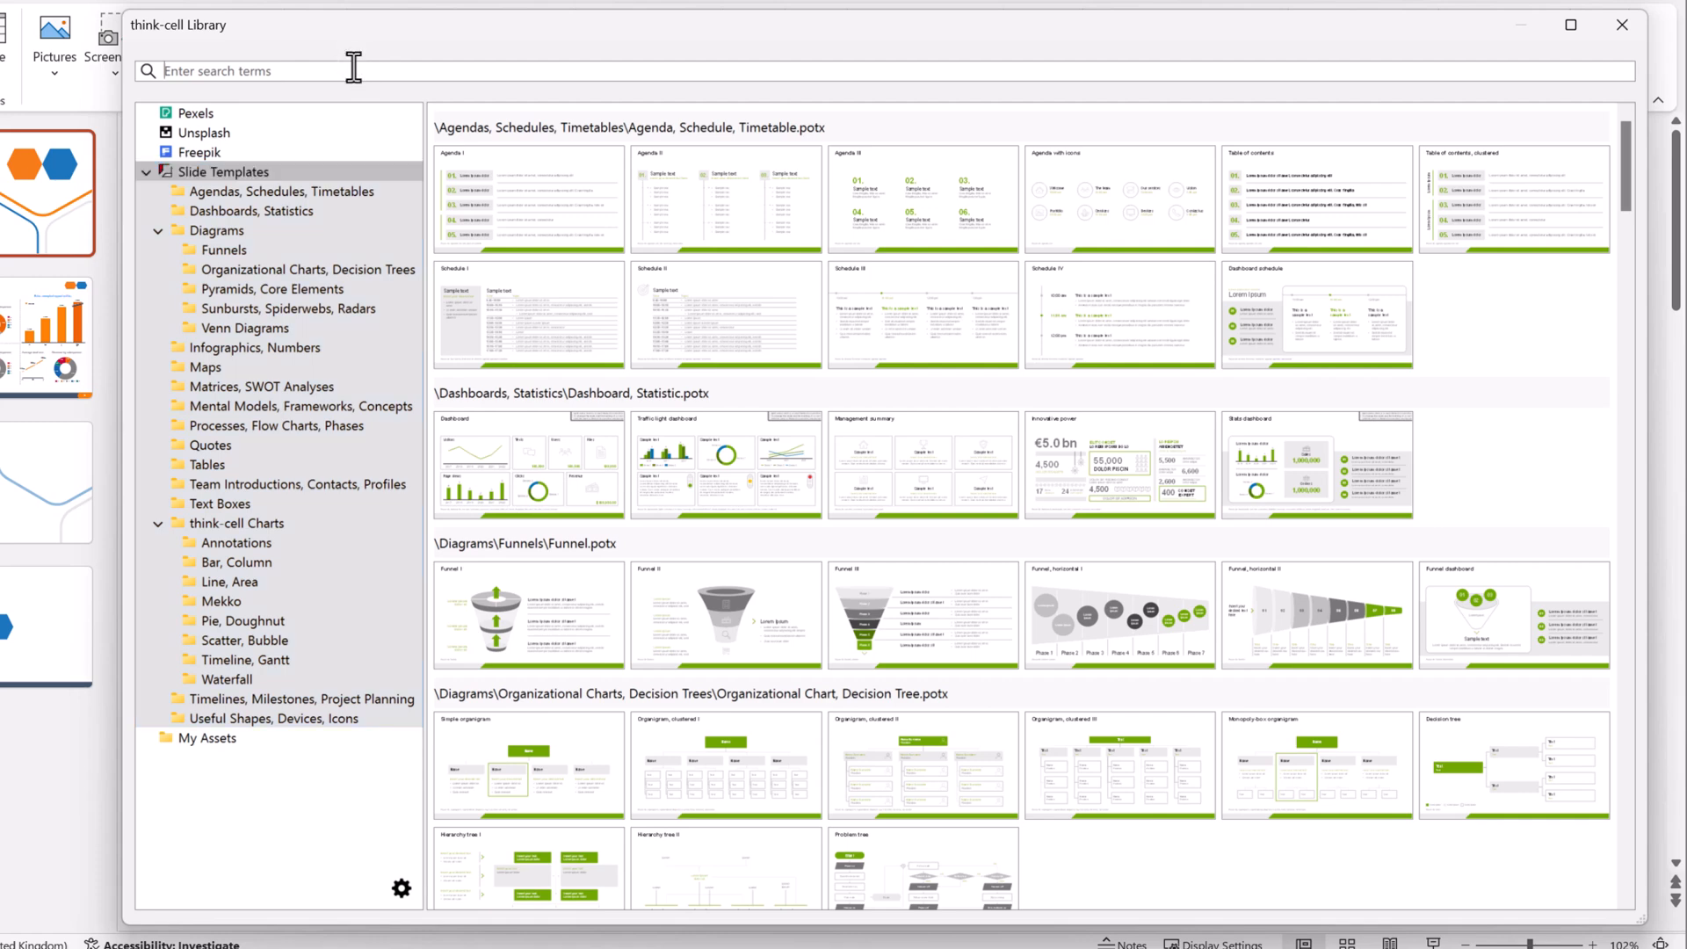
Step: Search the Library for 'proc' and scroll through the matching templates
type("process")
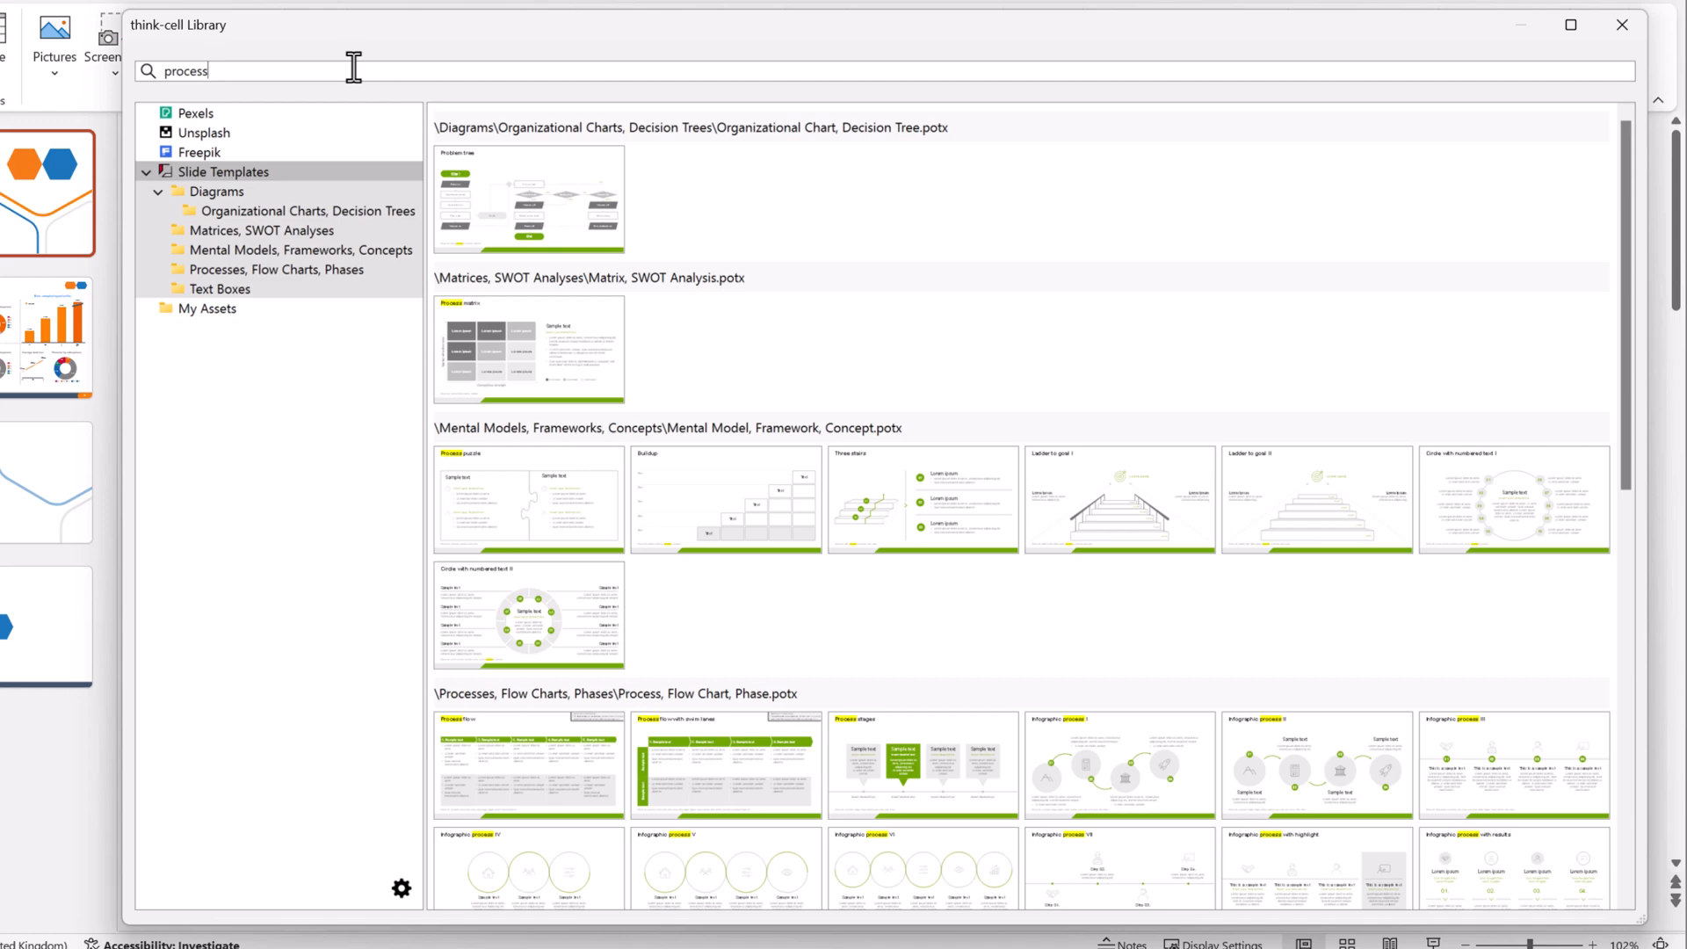
mouse_move(528, 350)
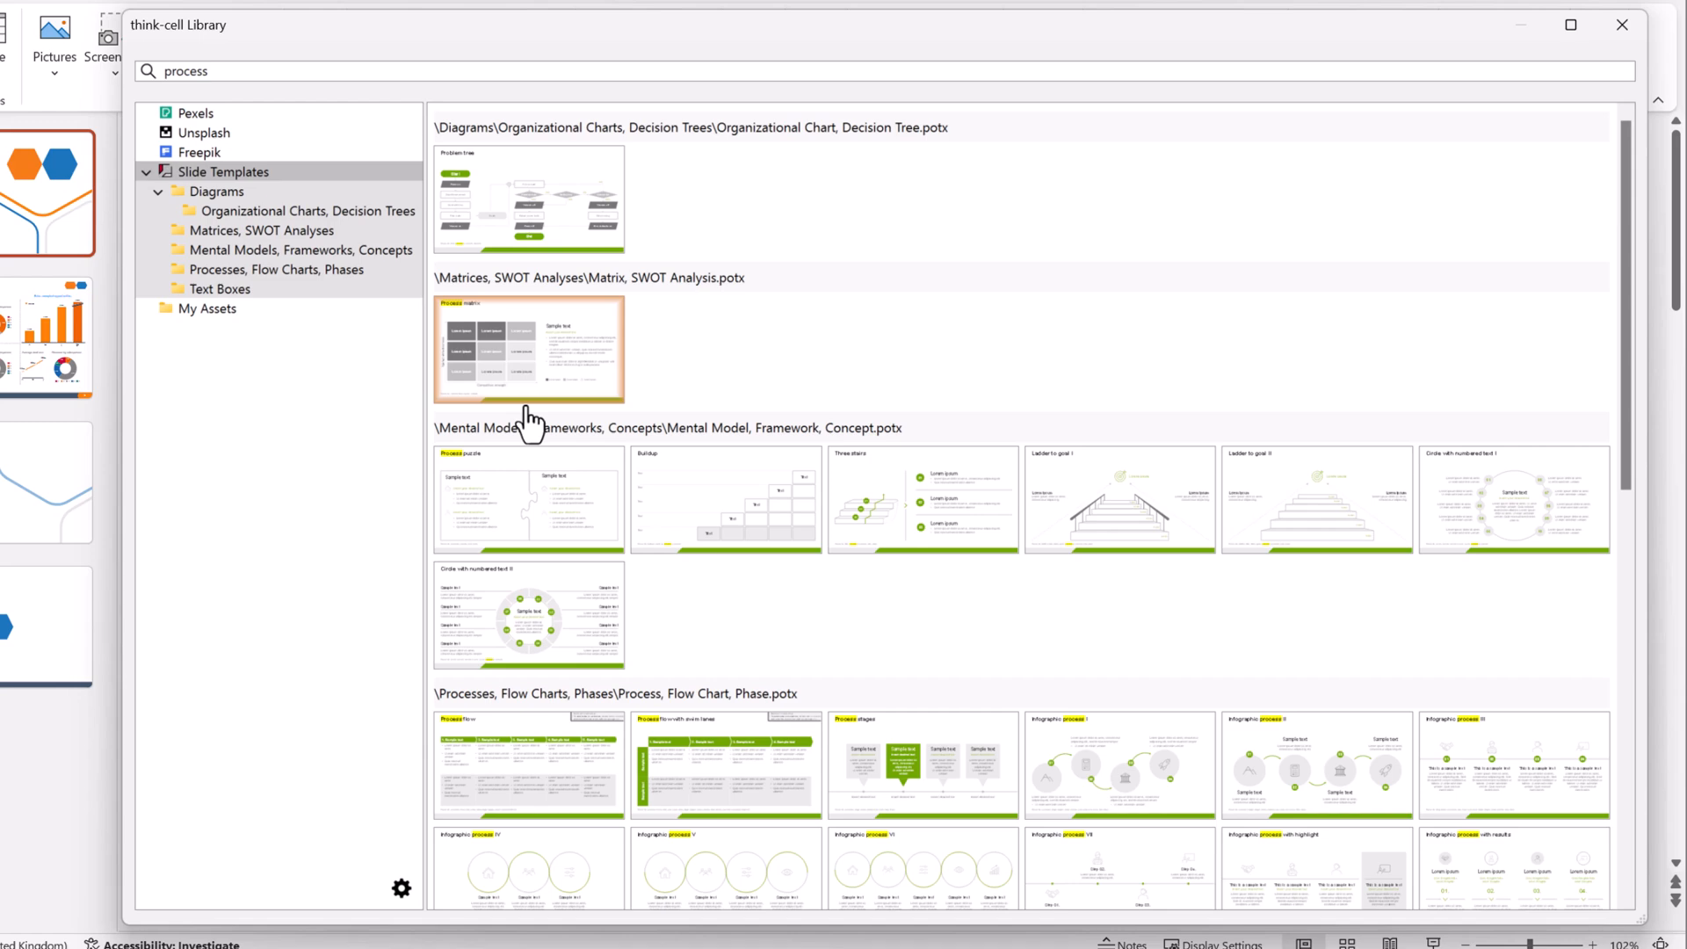
mouse_move(552, 527)
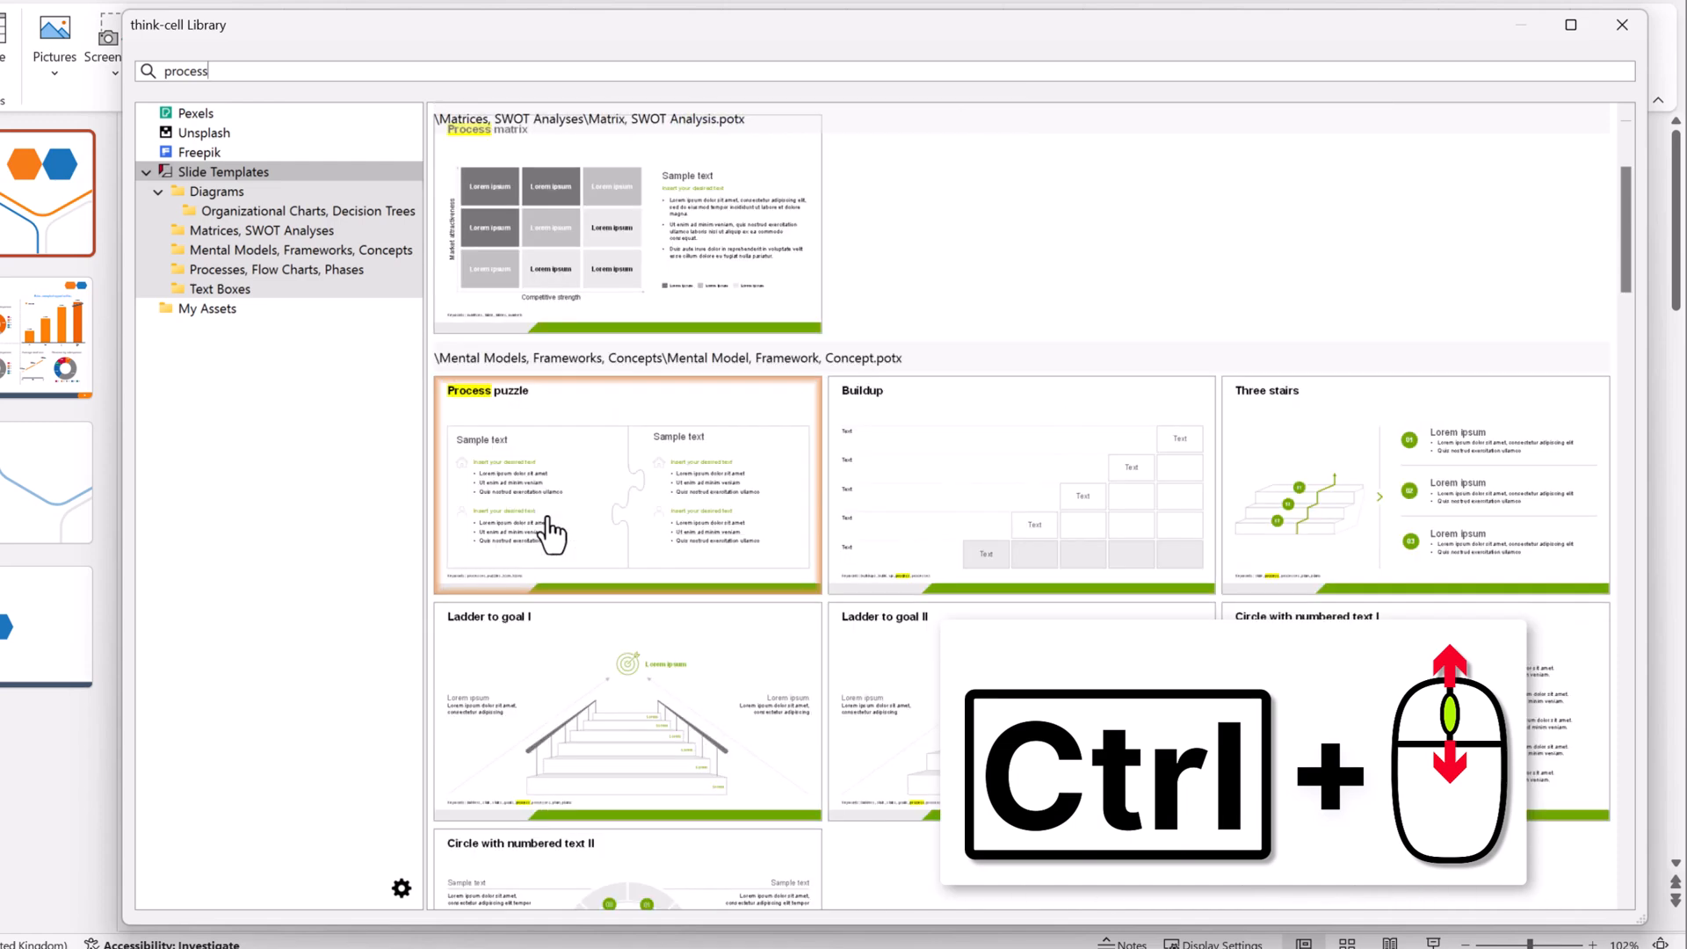
scroll("down", 3)
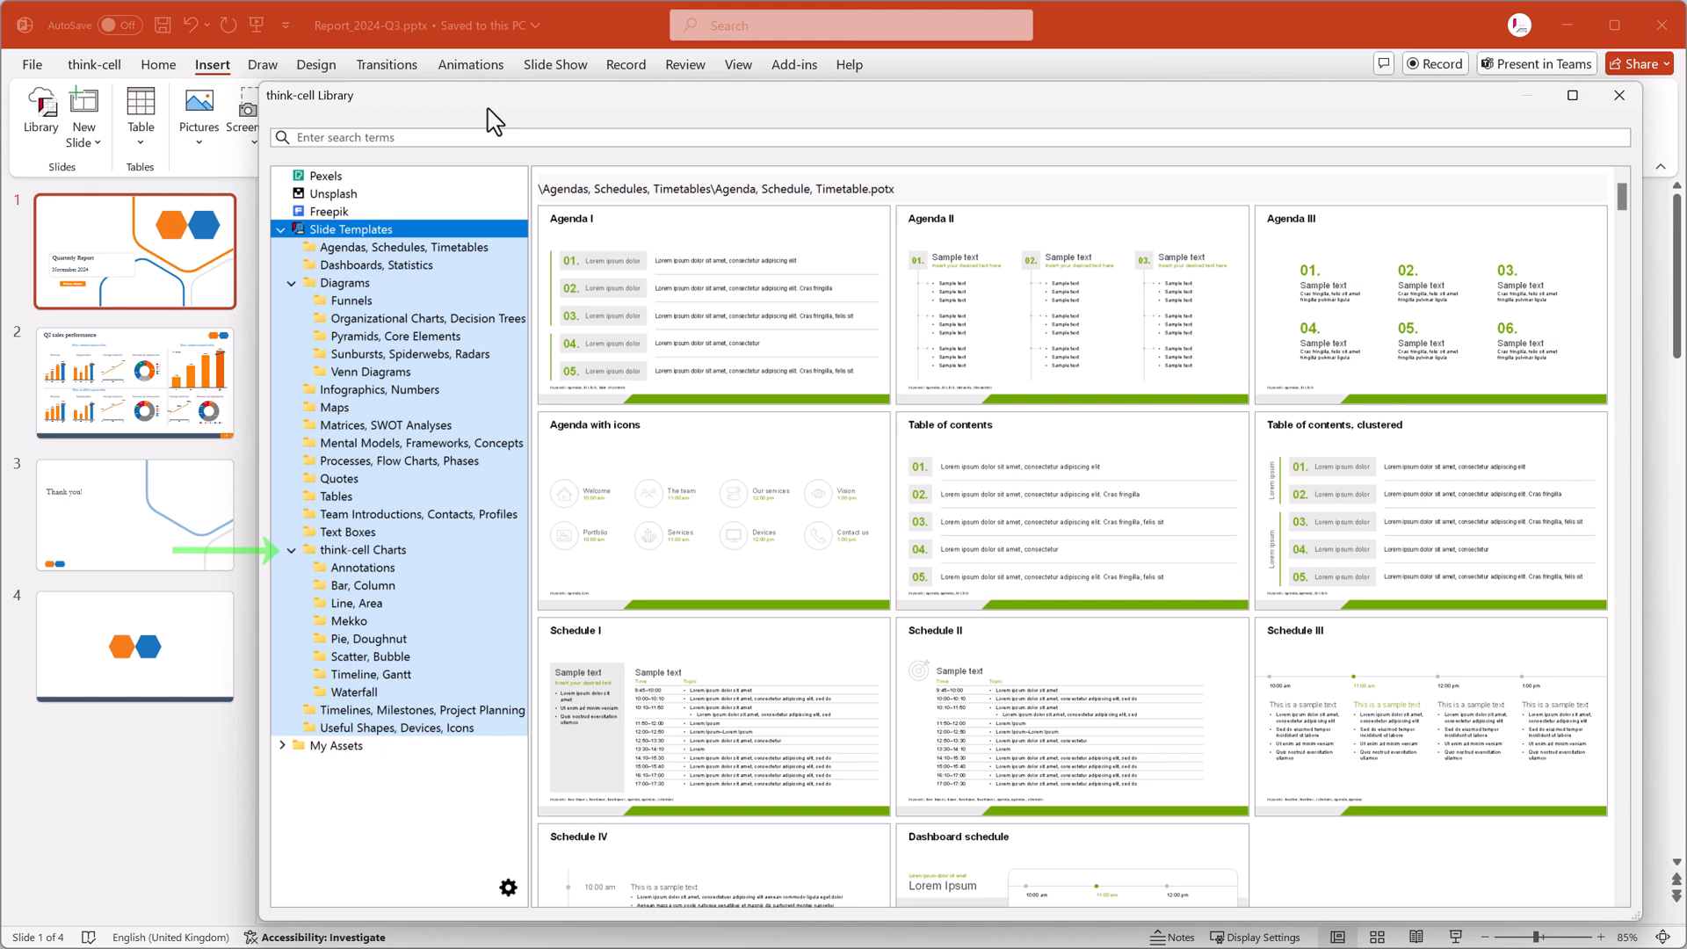
mouse_move(437, 565)
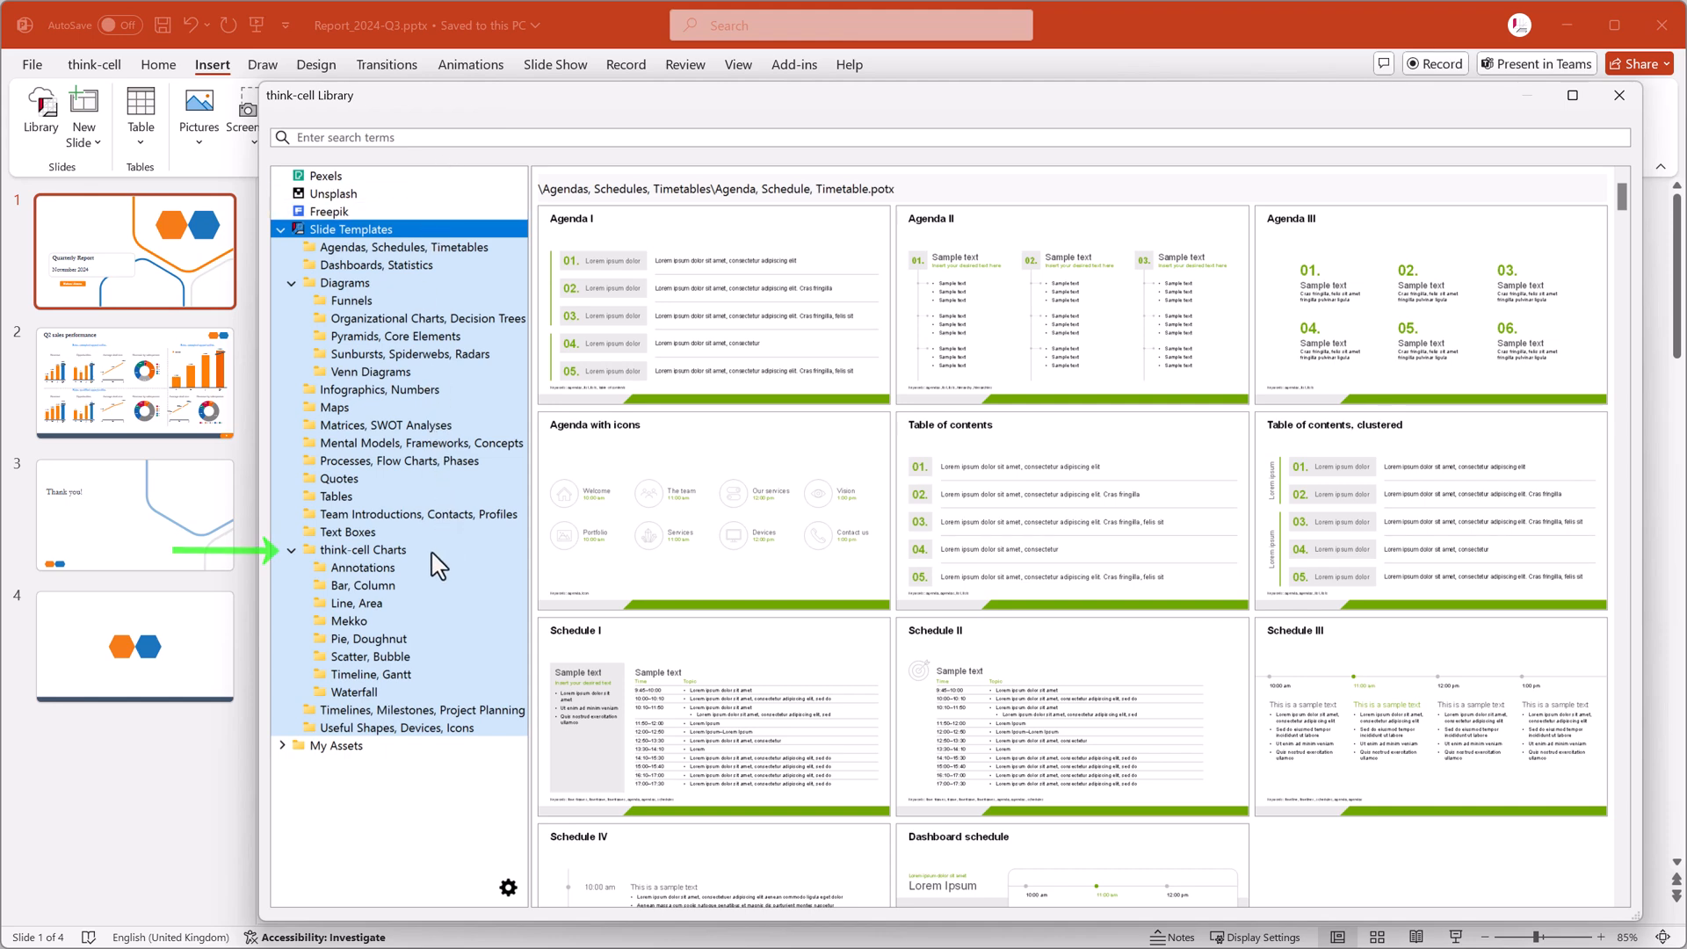
Step: Show the think-cell Charts templates and scroll down to the Bar, Column section
left_click(363, 549)
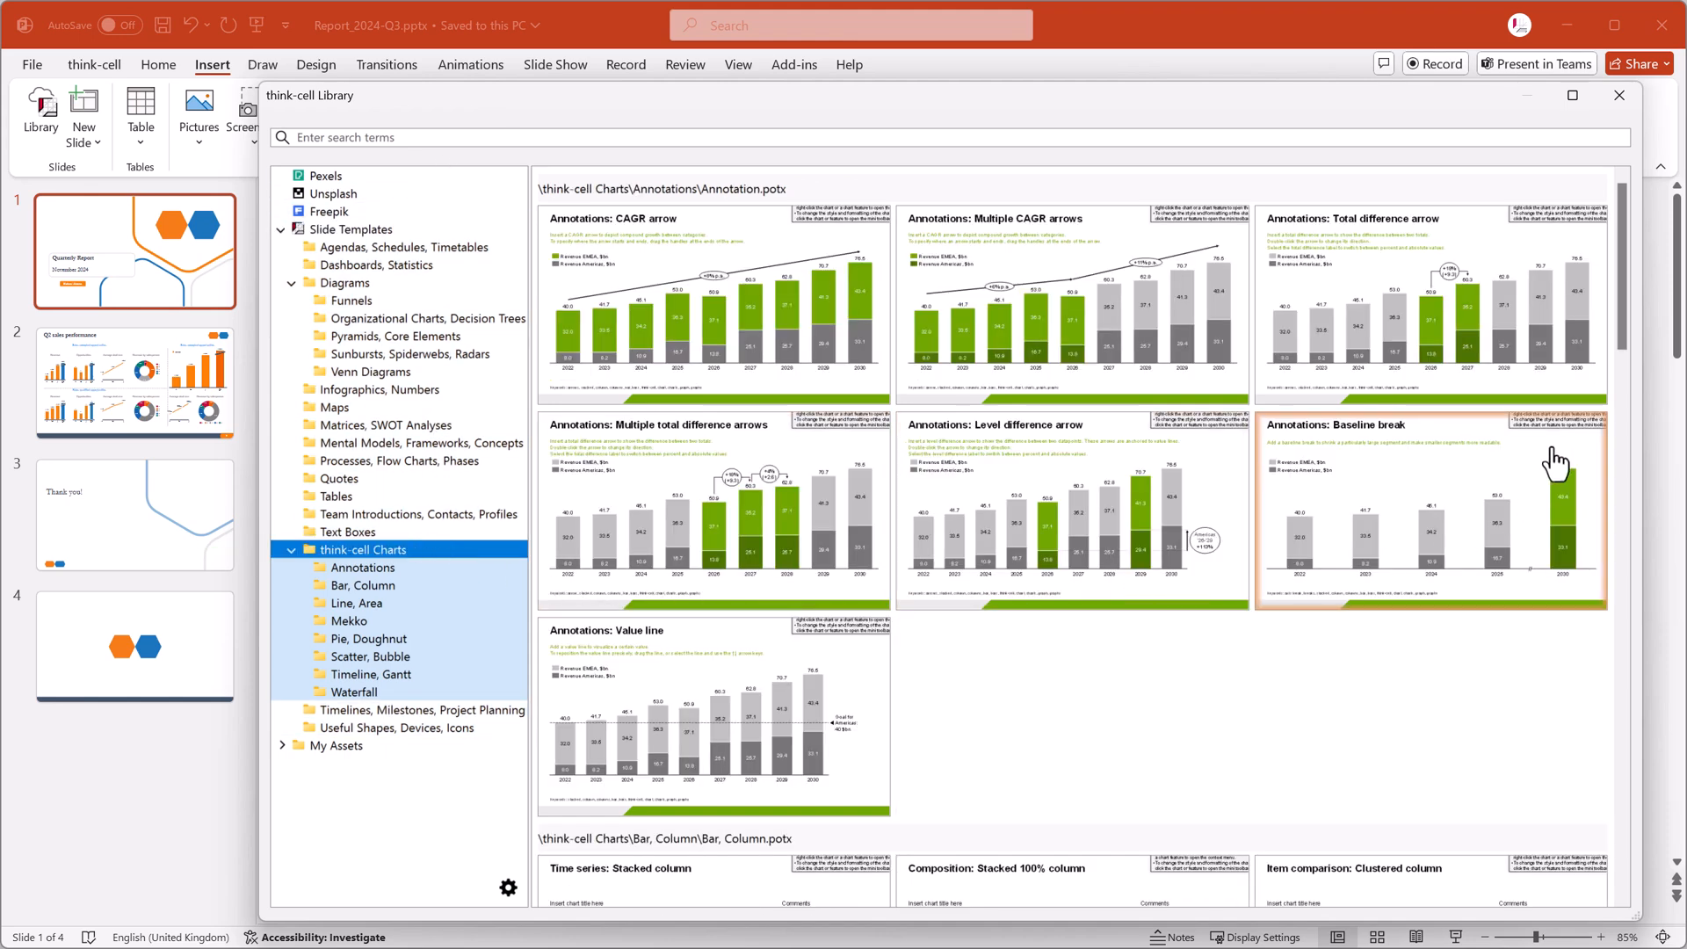
scroll("down", 3)
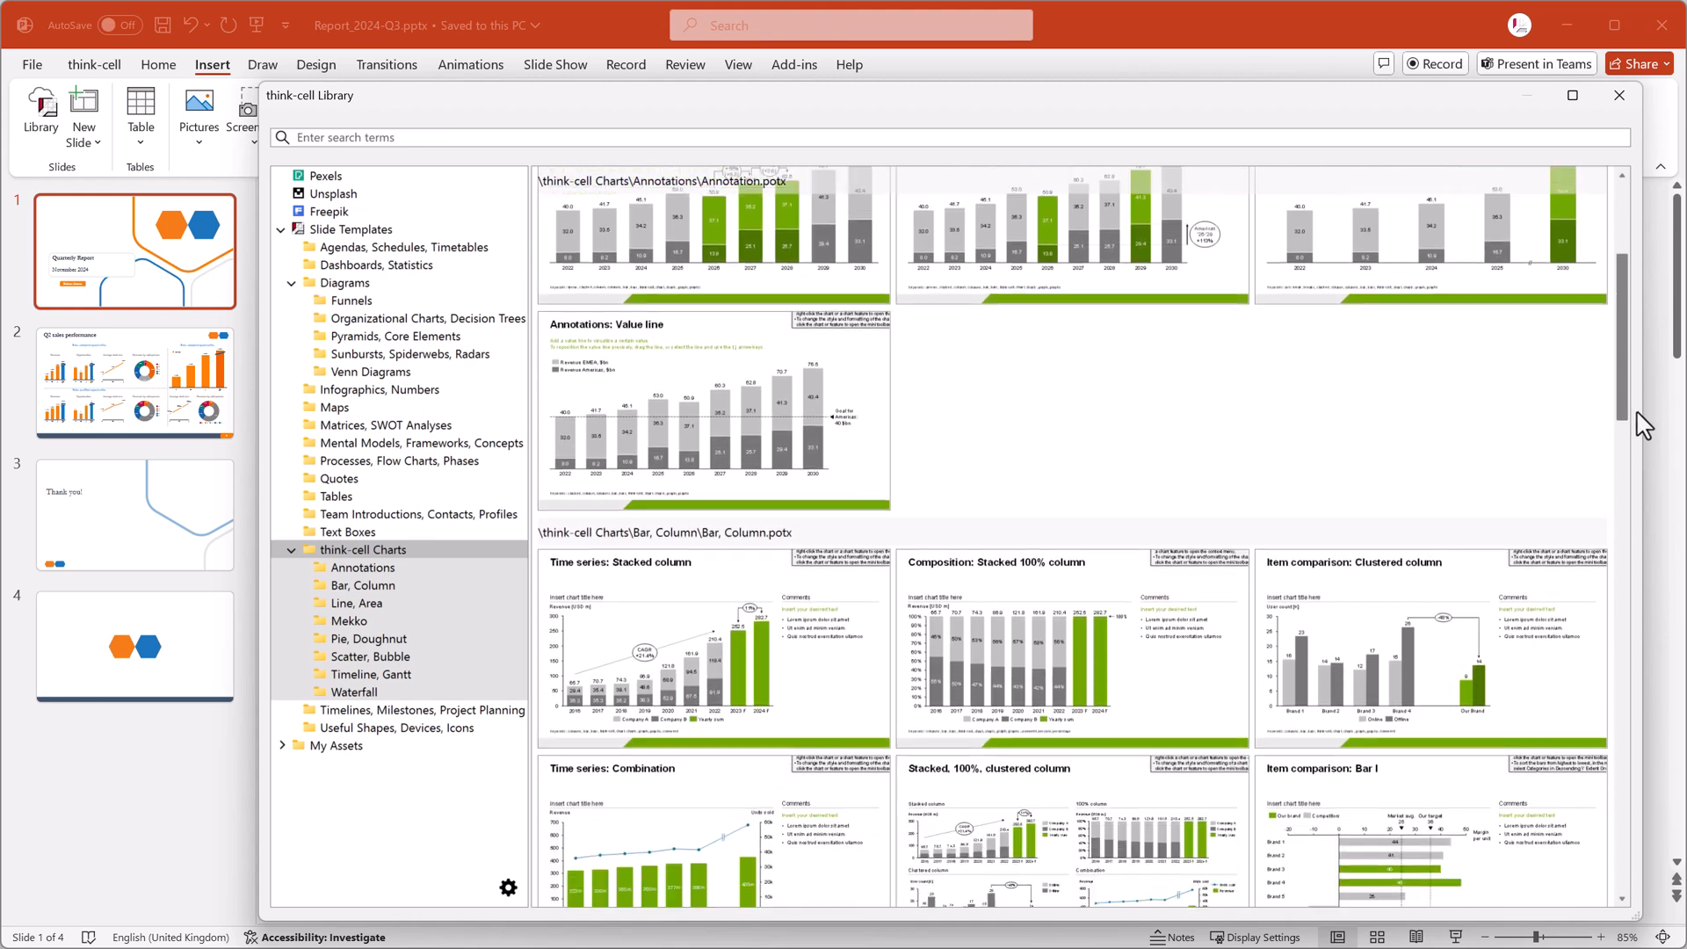
scroll("down", 3)
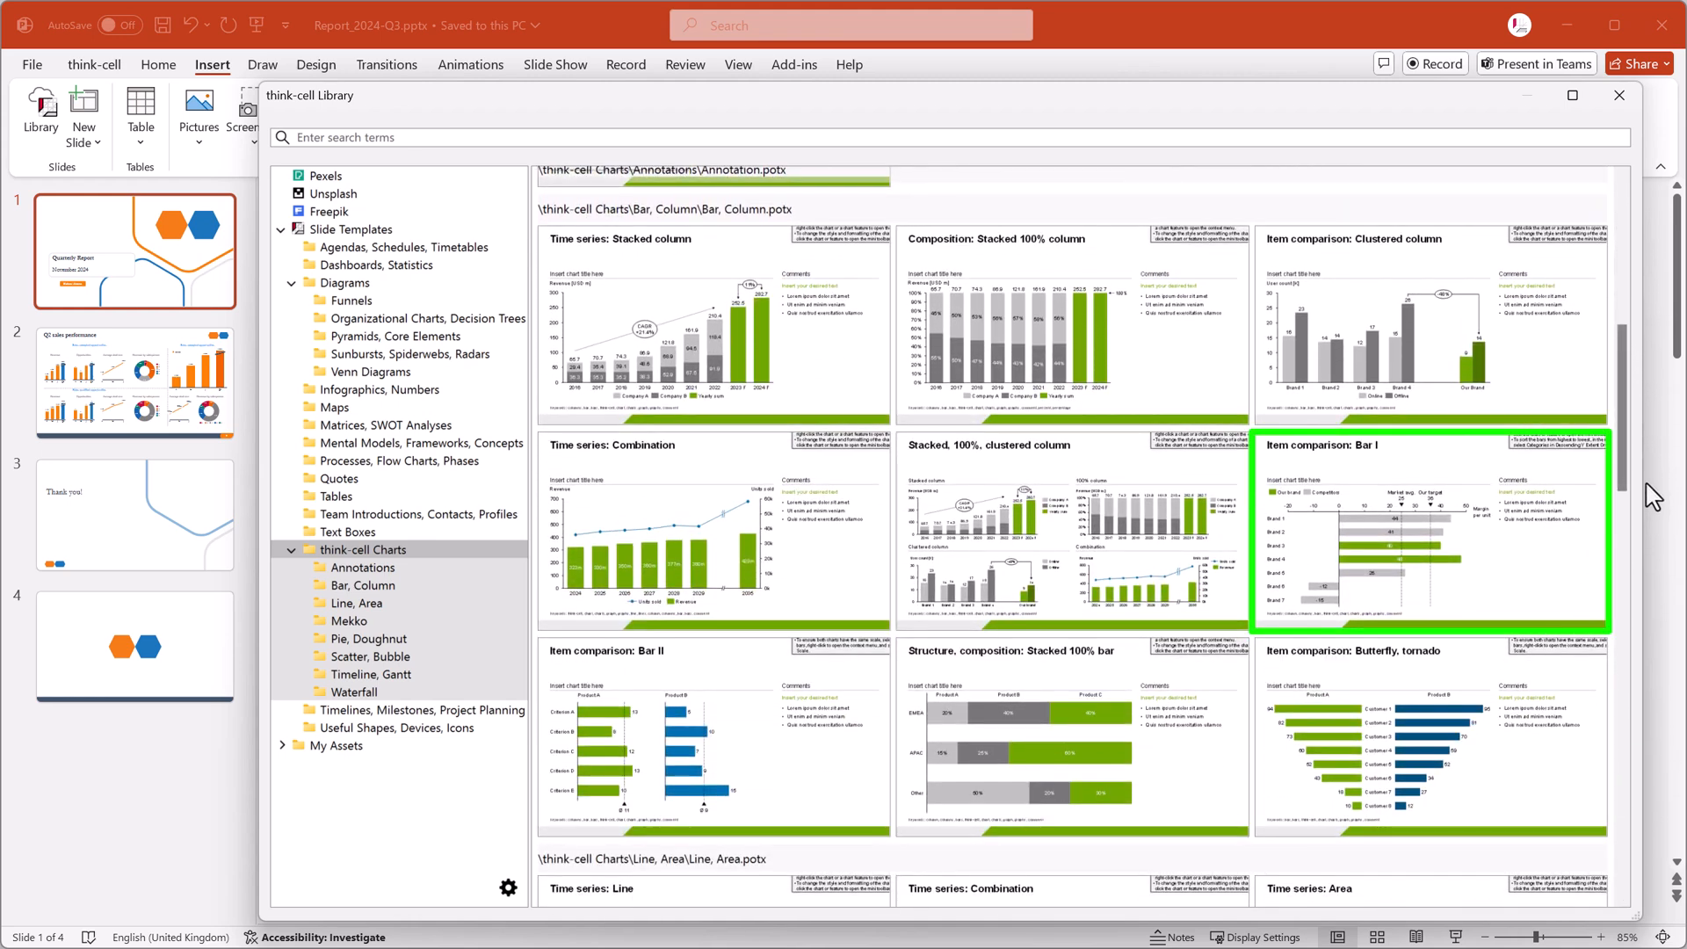
mouse_move(1482, 547)
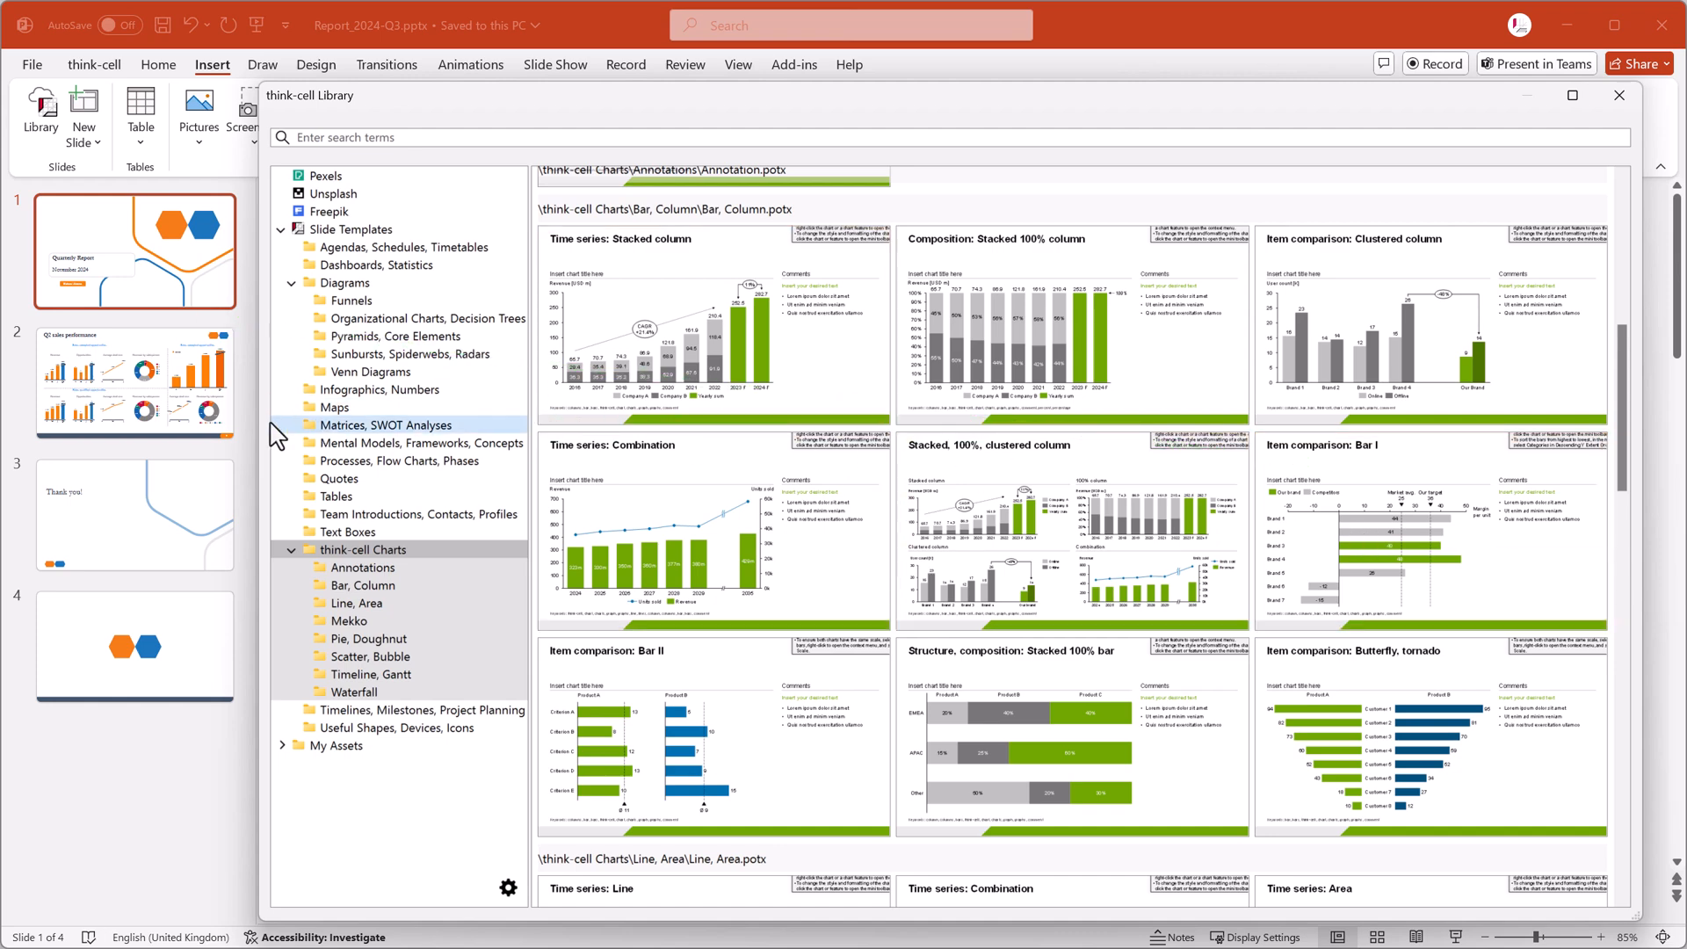
left_click(713, 532)
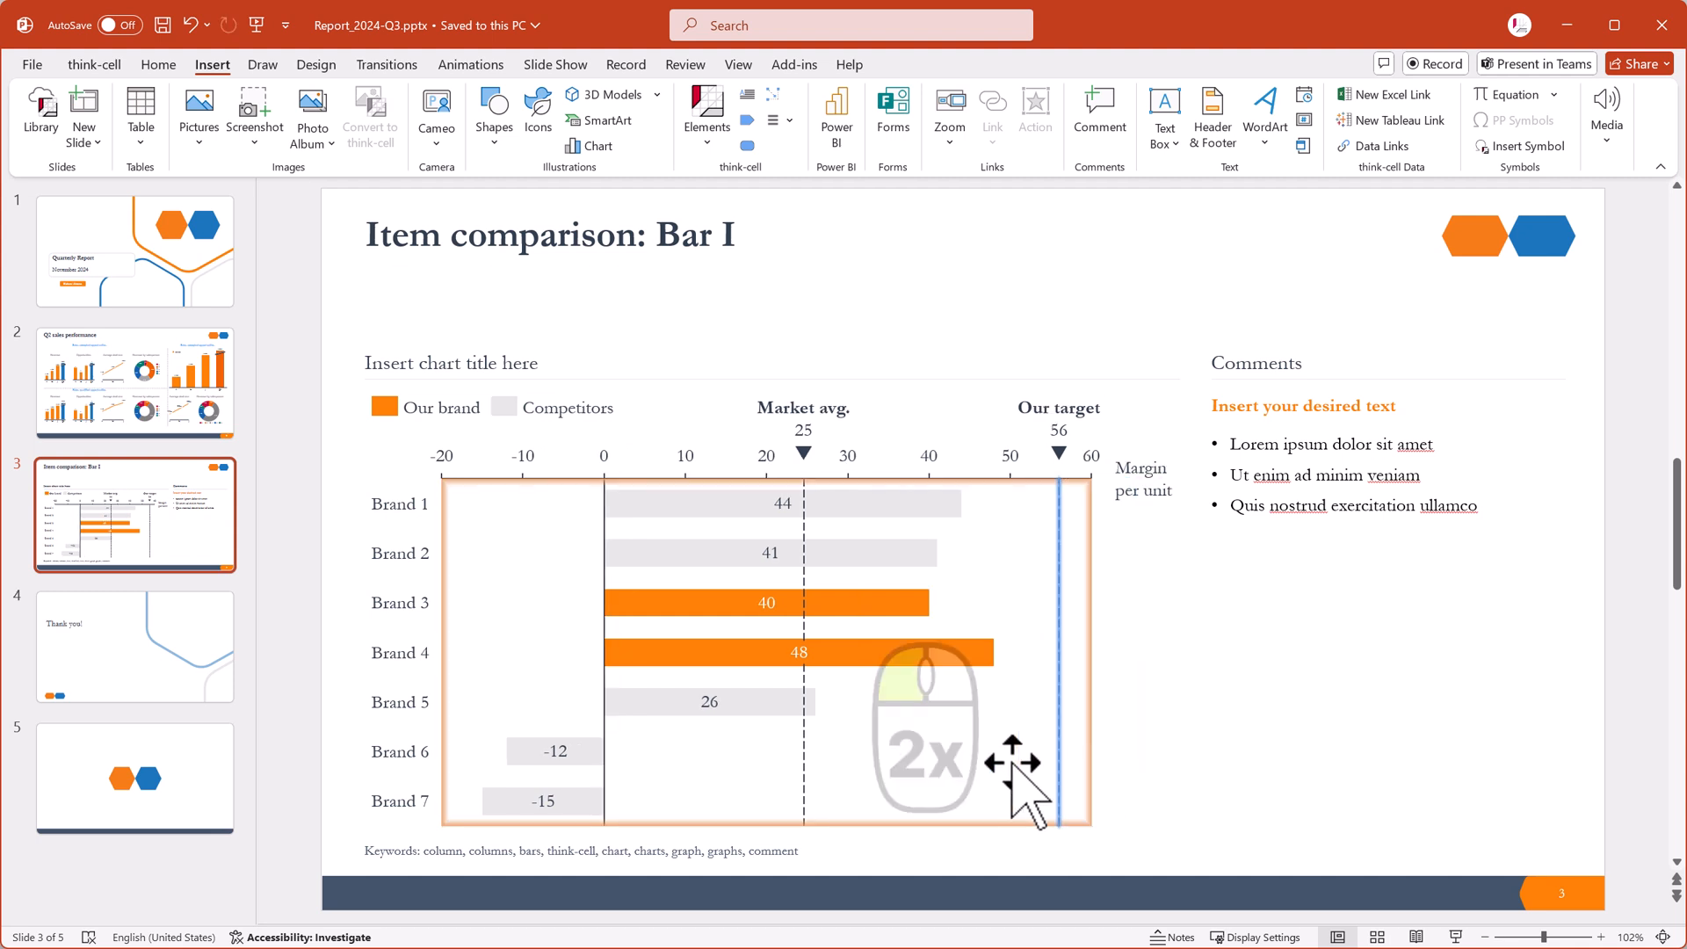
Step: Open the chart datasheet and rename the categories to Company A–D
double_click(767, 651)
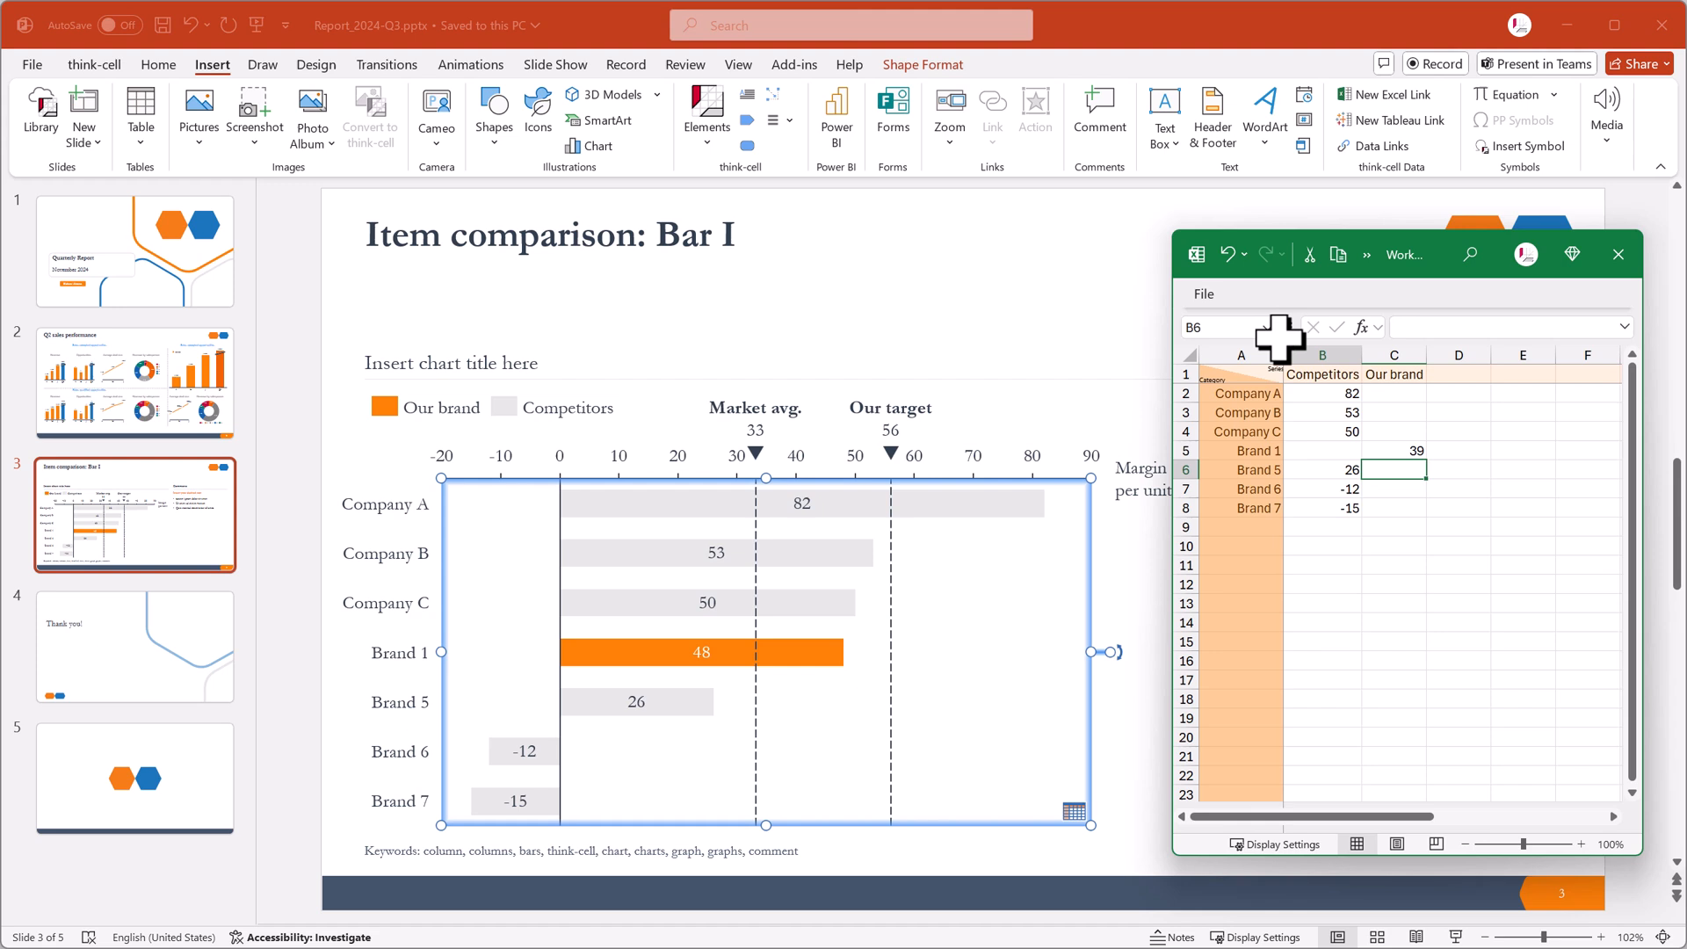
type("Company")
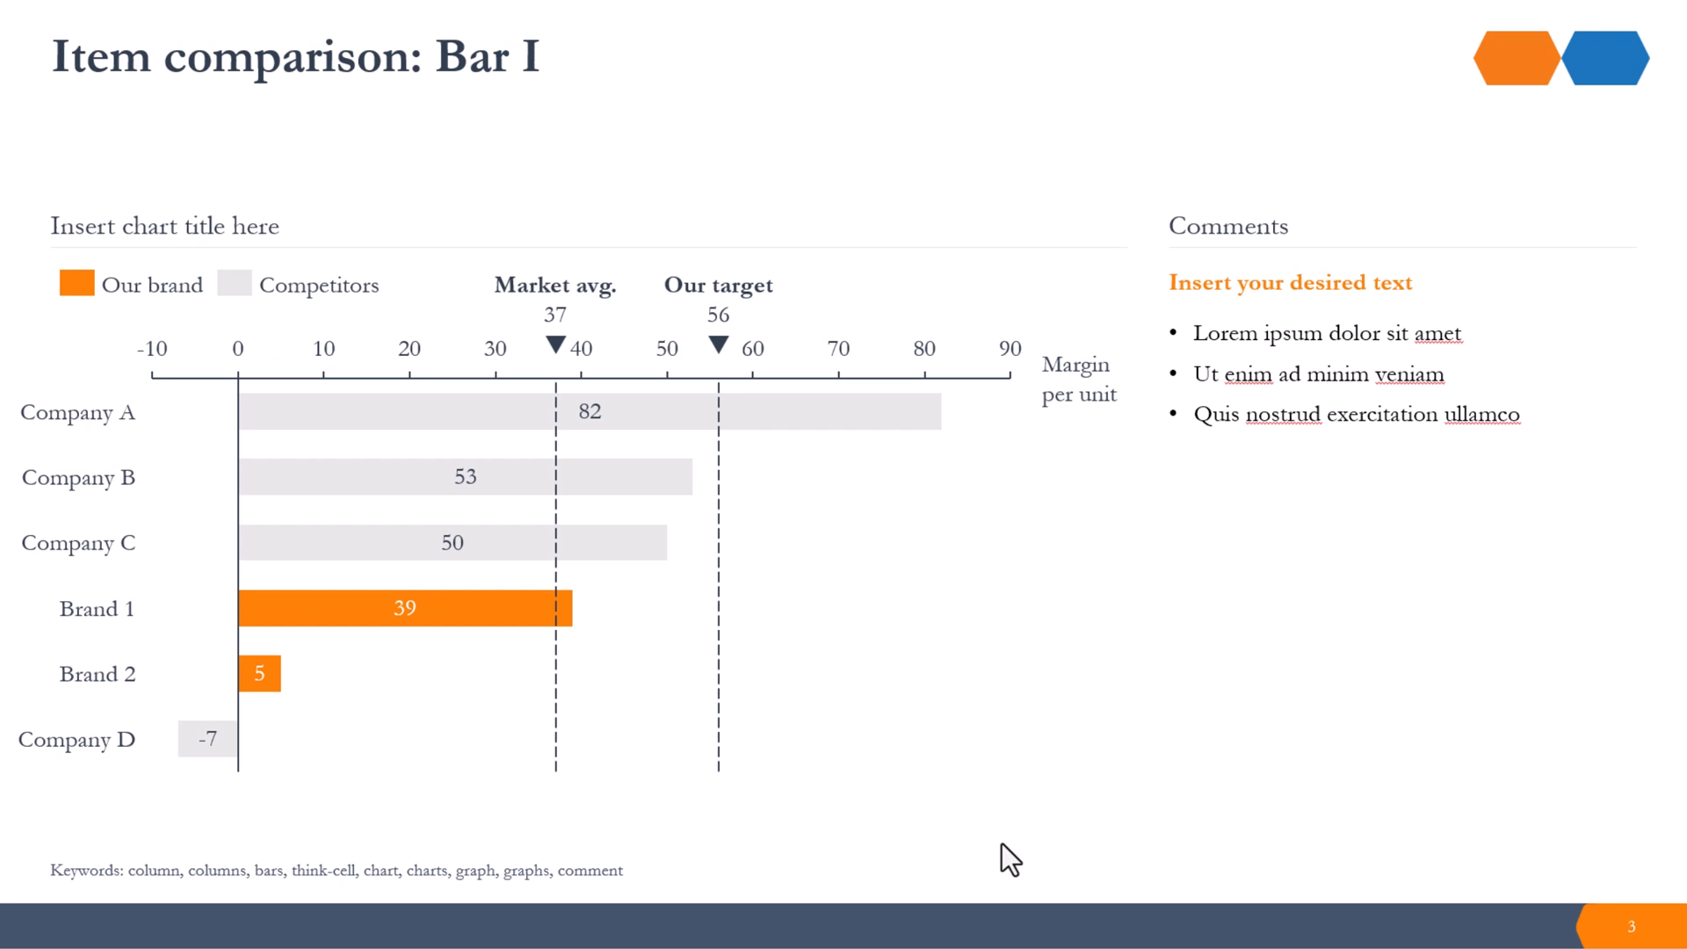
Step: Replace the slide title with 'Brand 1 progressing to target'
left_click(322, 871)
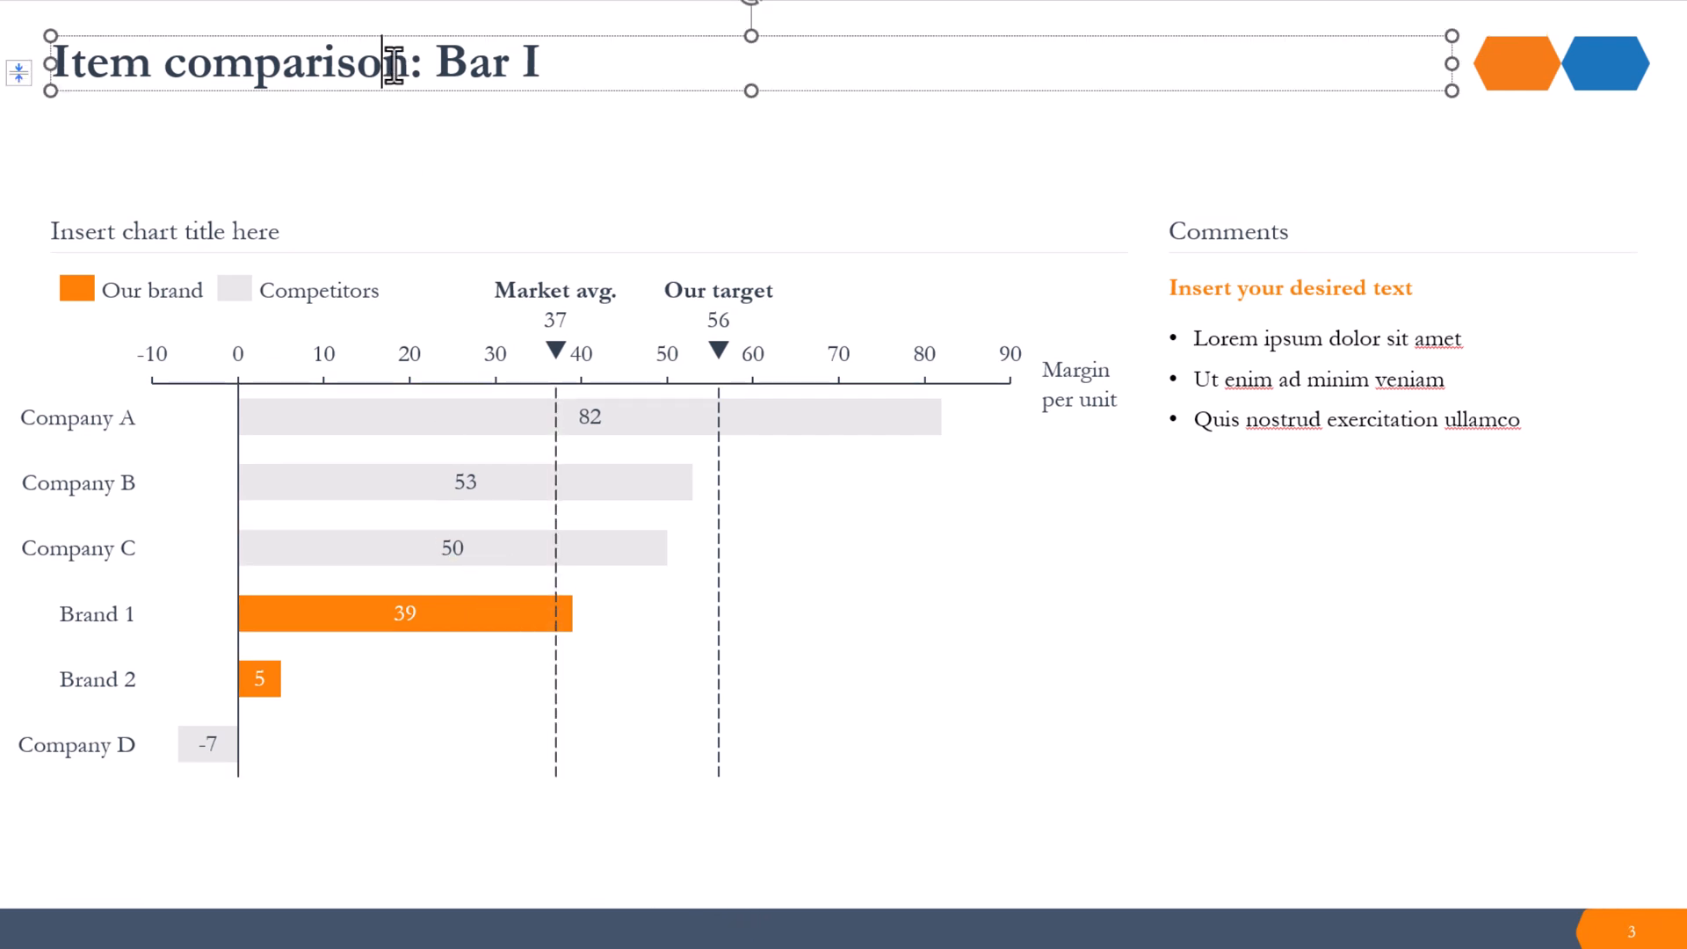
type("Brand 1 progressing to target,")
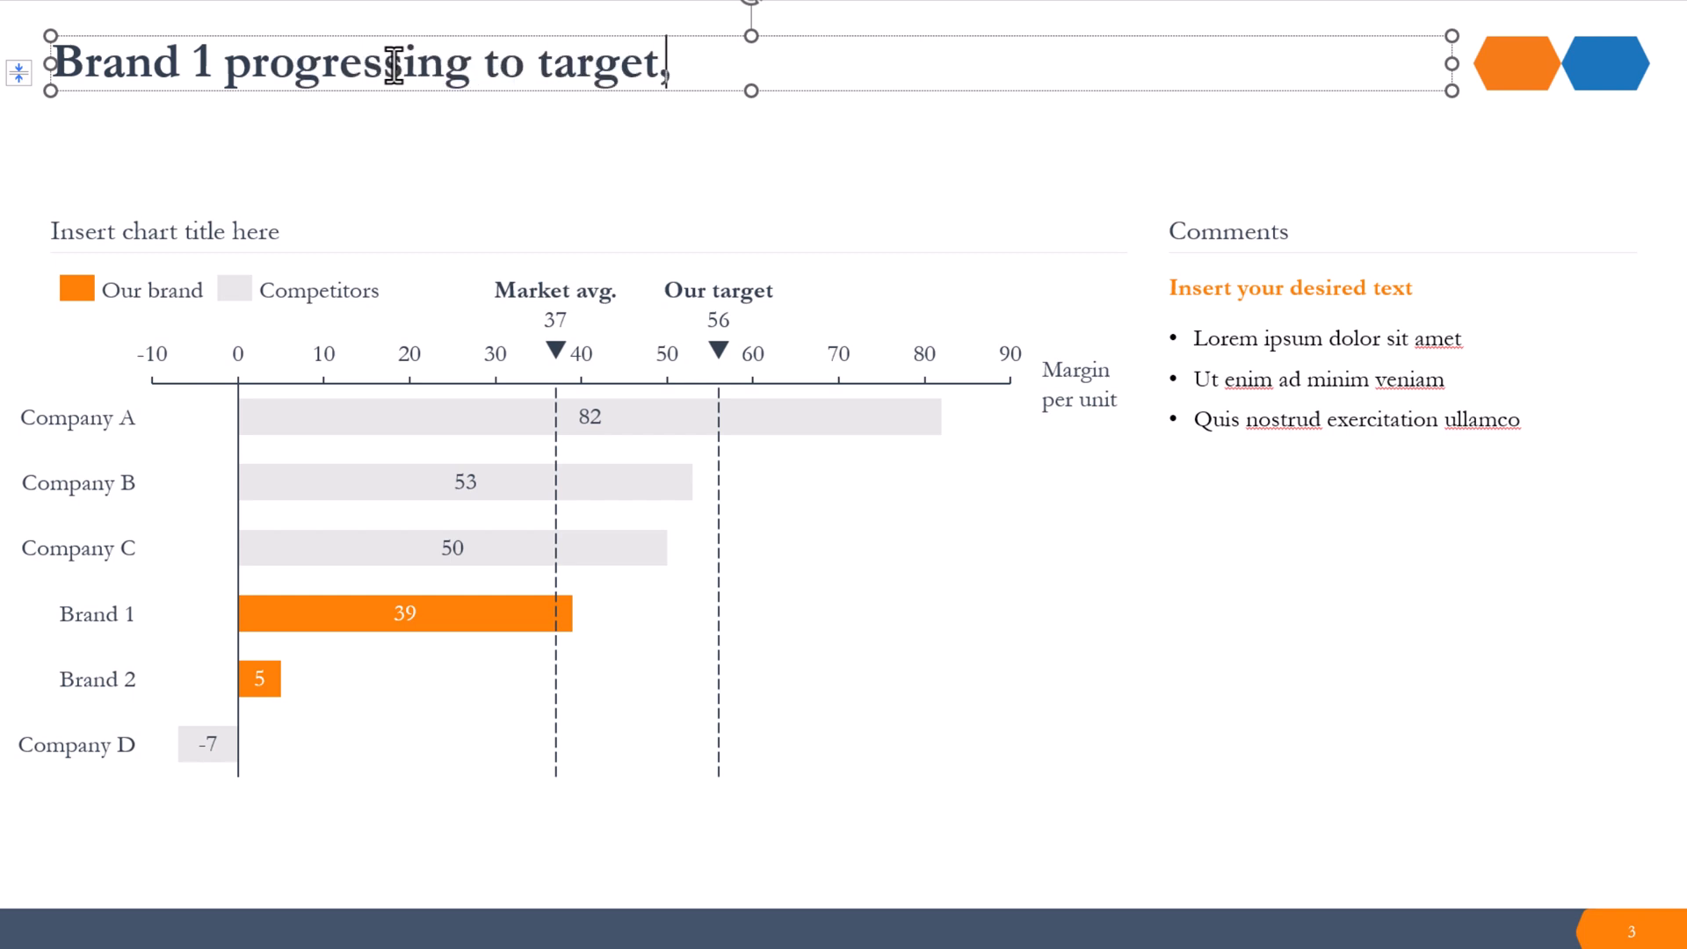